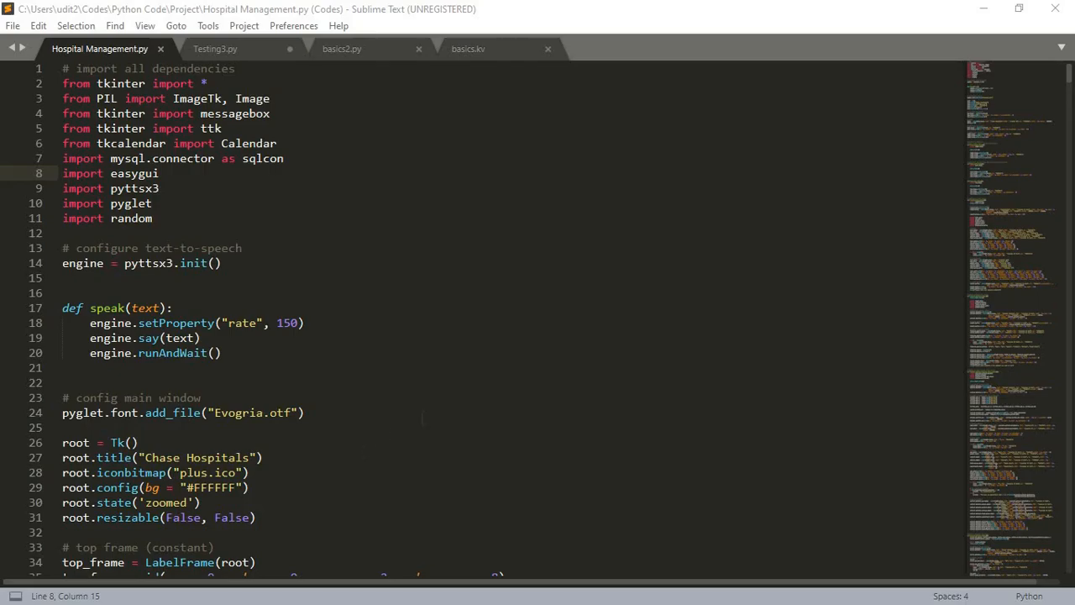
pyautogui.moveTo(937, 319)
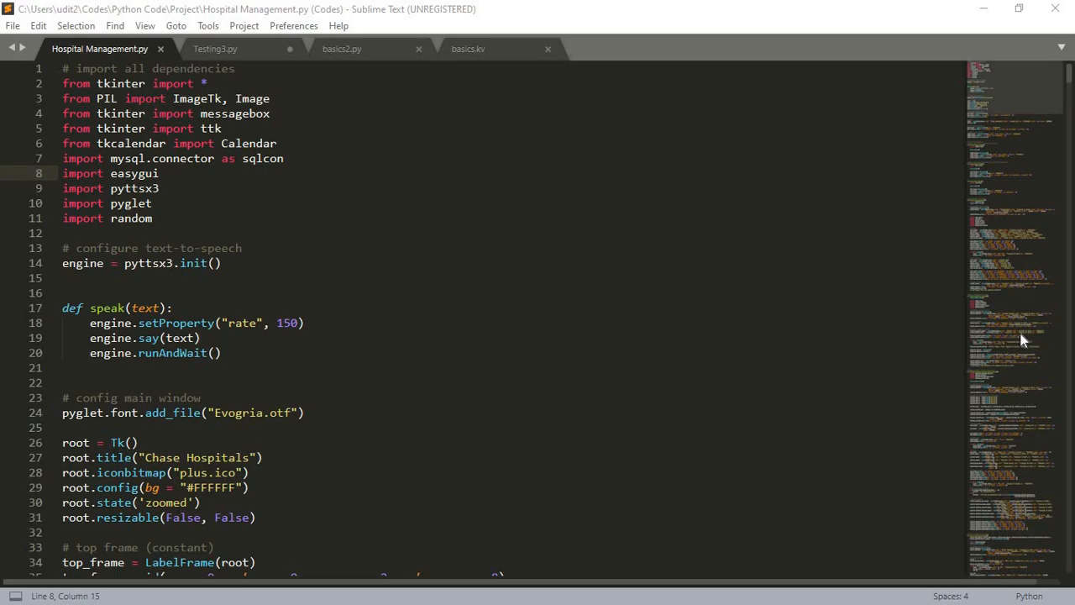
pyautogui.moveTo(595, 343)
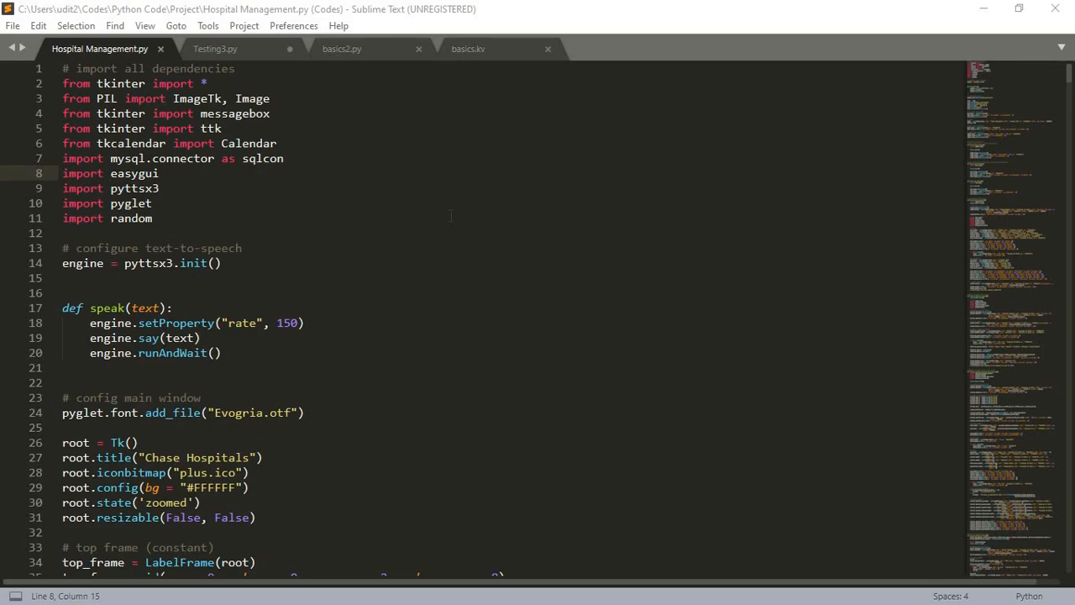
# Write the tkinter import, root = Tk() and root.mainloop() in Testing3.py and save it.
pyautogui.click(215, 47)
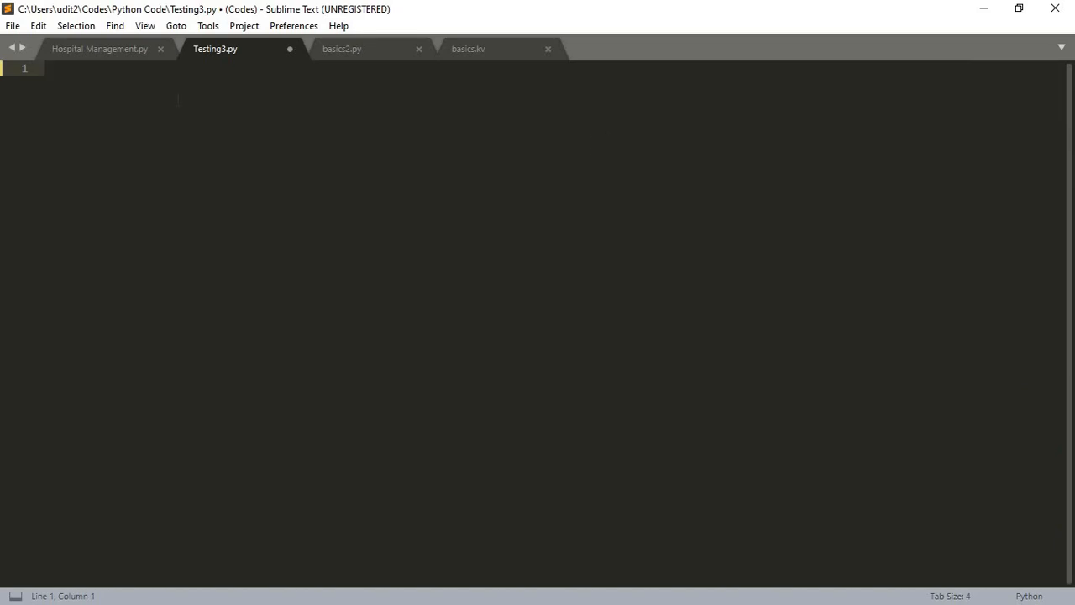
pyautogui.write('from tkin')
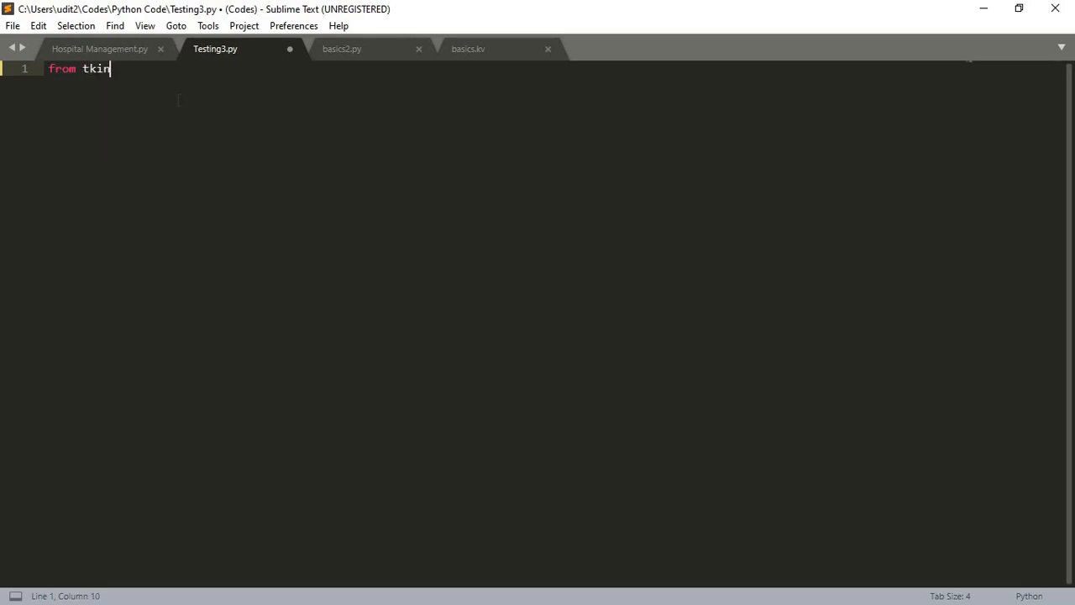
pyautogui.write('ter import *')
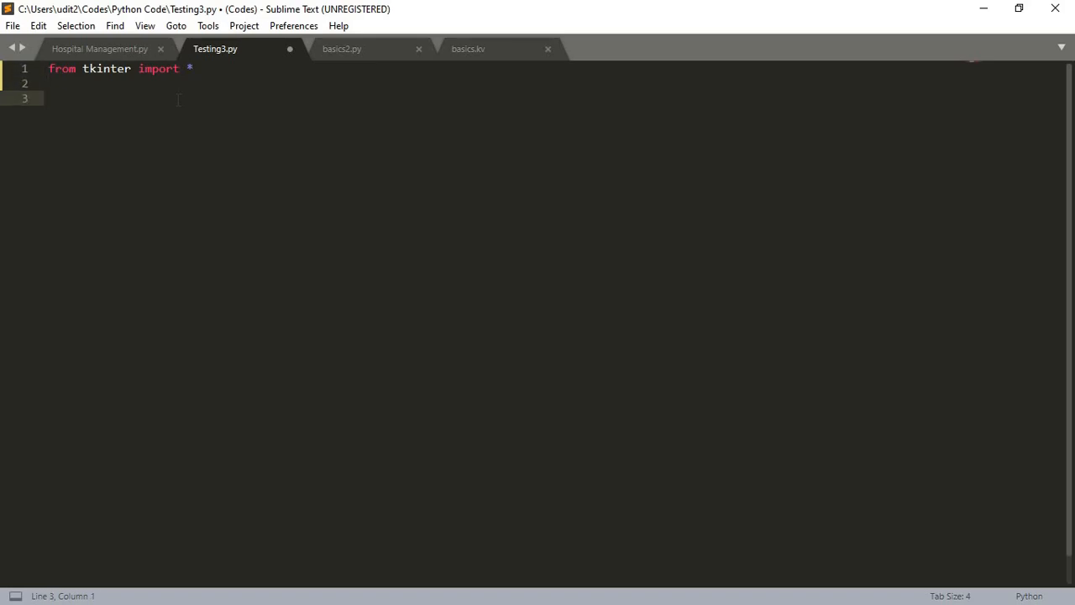
pyautogui.write('root = Tk')
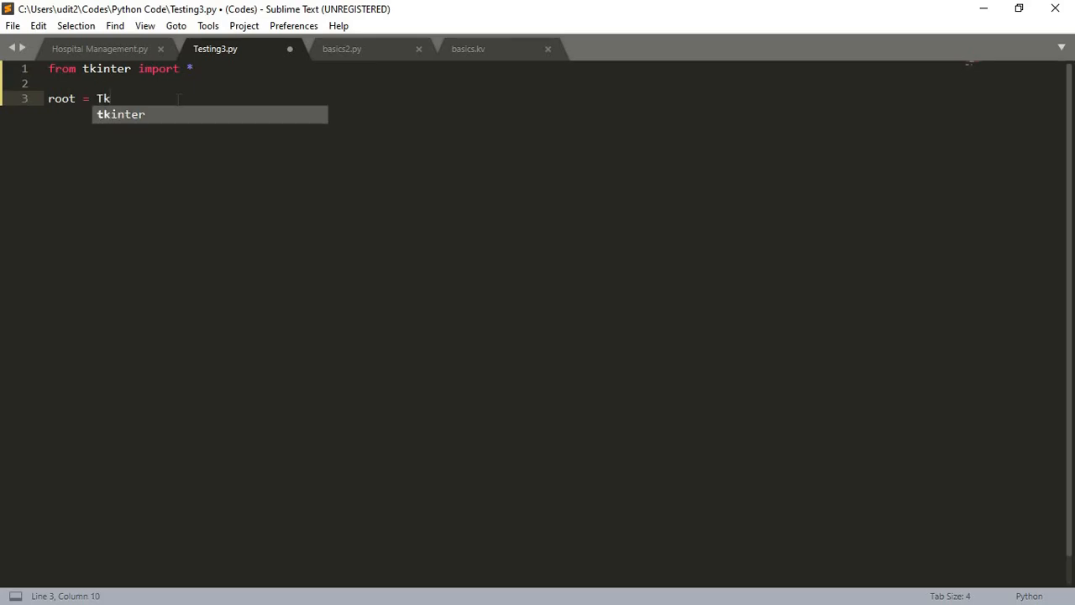
pyautogui.write('()')
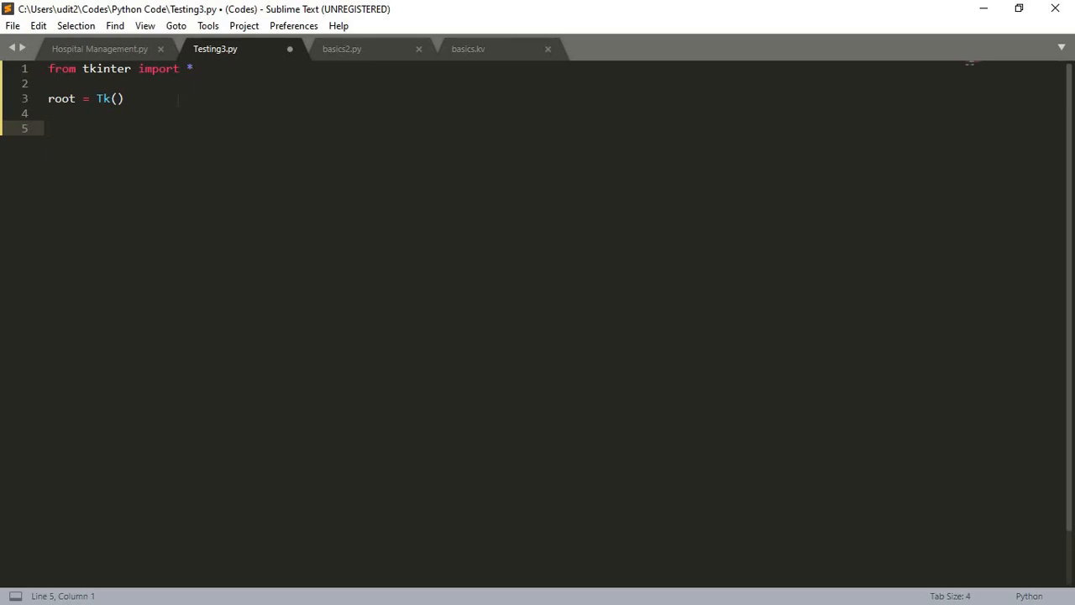
pyautogui.write('root.ma')
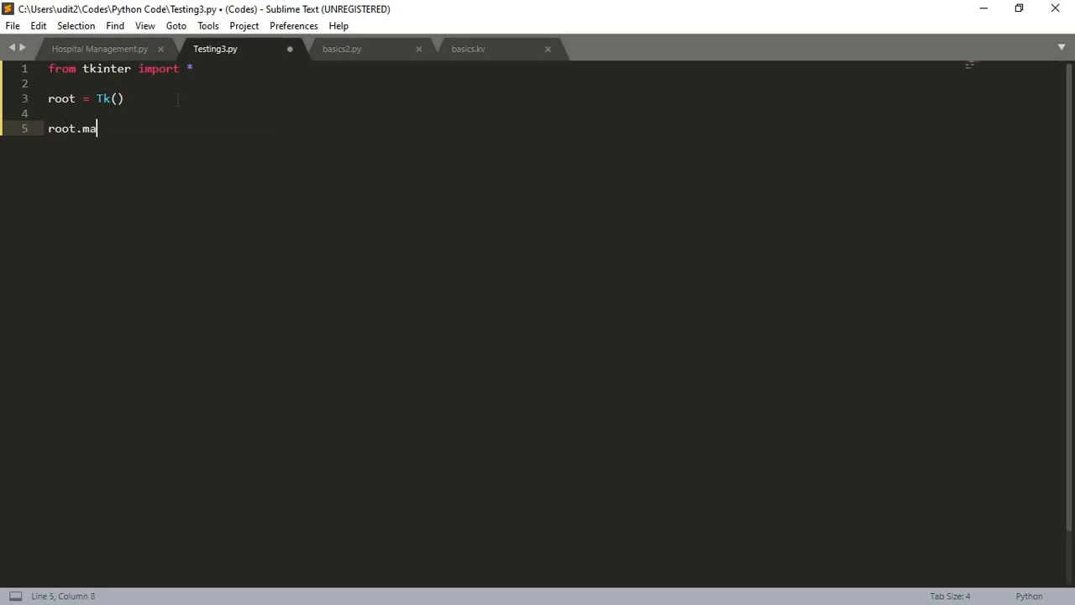
pyautogui.write('inloop()')
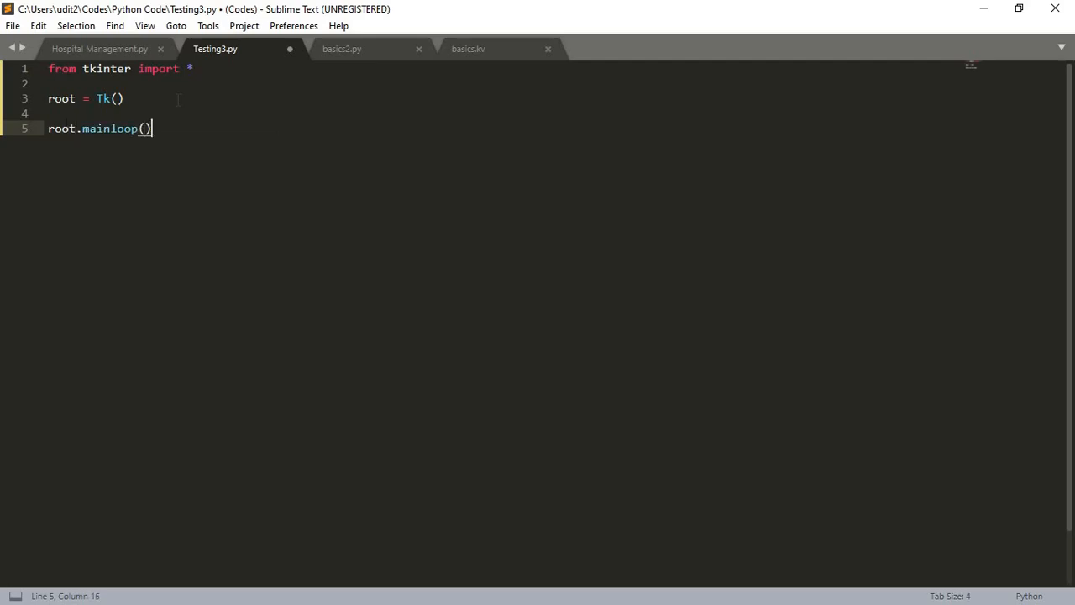
pyautogui.press('ctrl+s')
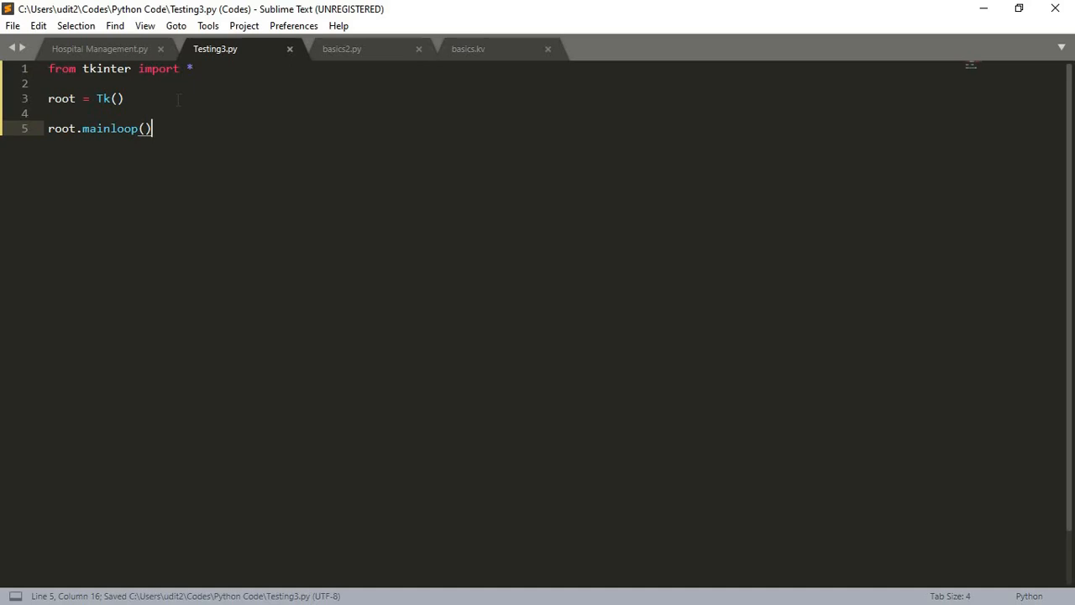
# Run Testing3.py with the build command and close the empty Tk window it opens.
pyautogui.press('ctrl+b')
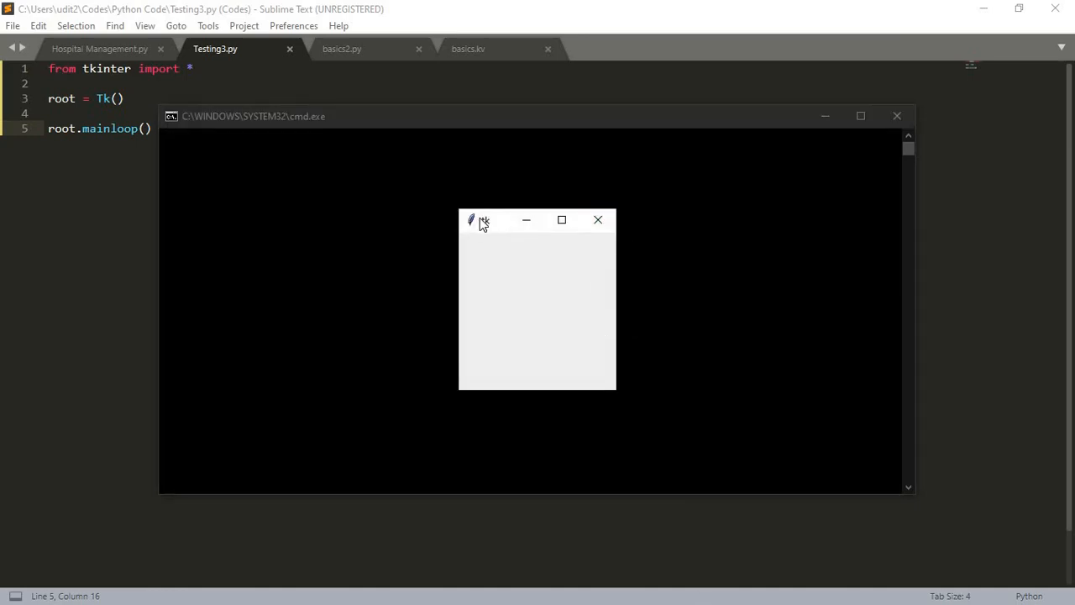
pyautogui.moveTo(539, 247)
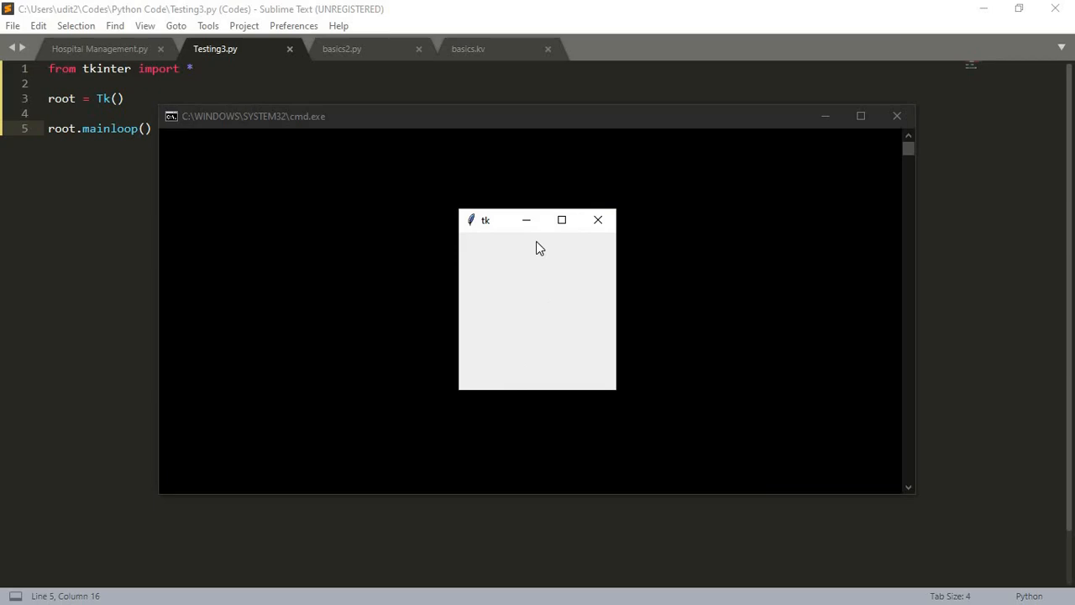
pyautogui.click(598, 218)
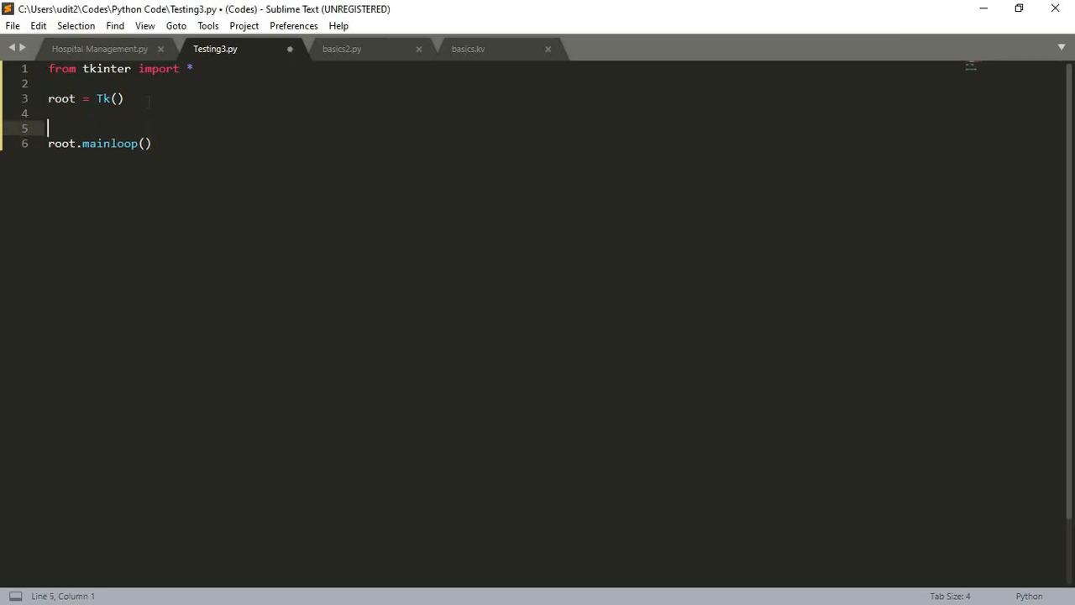
# Add a button = Button(root, text="Click Me!") line before the main loop.
pyautogui.press('enter')
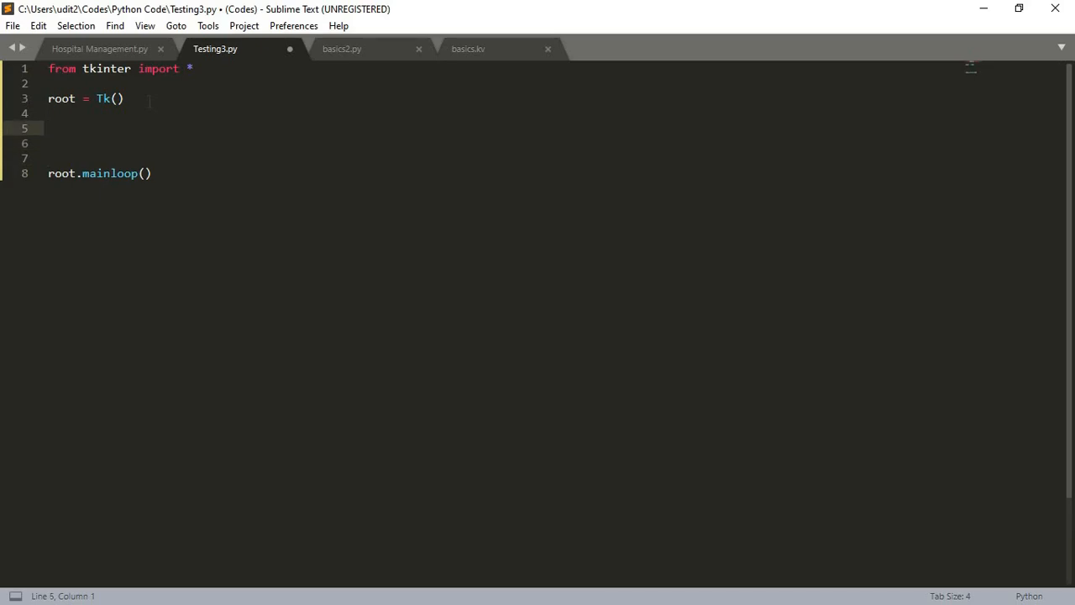
pyautogui.write('button =')
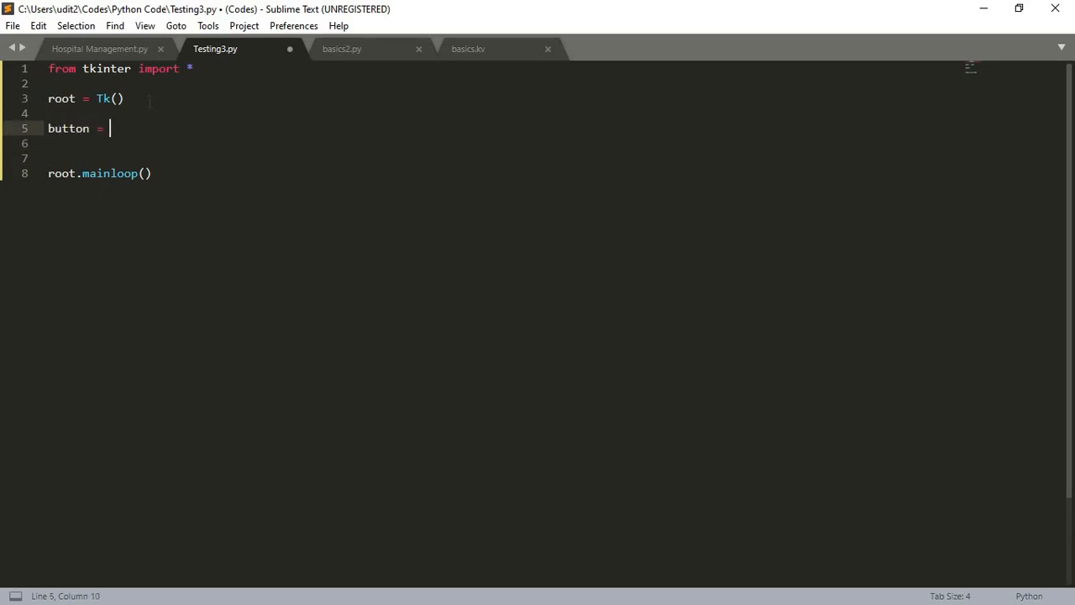
pyautogui.write('Button')
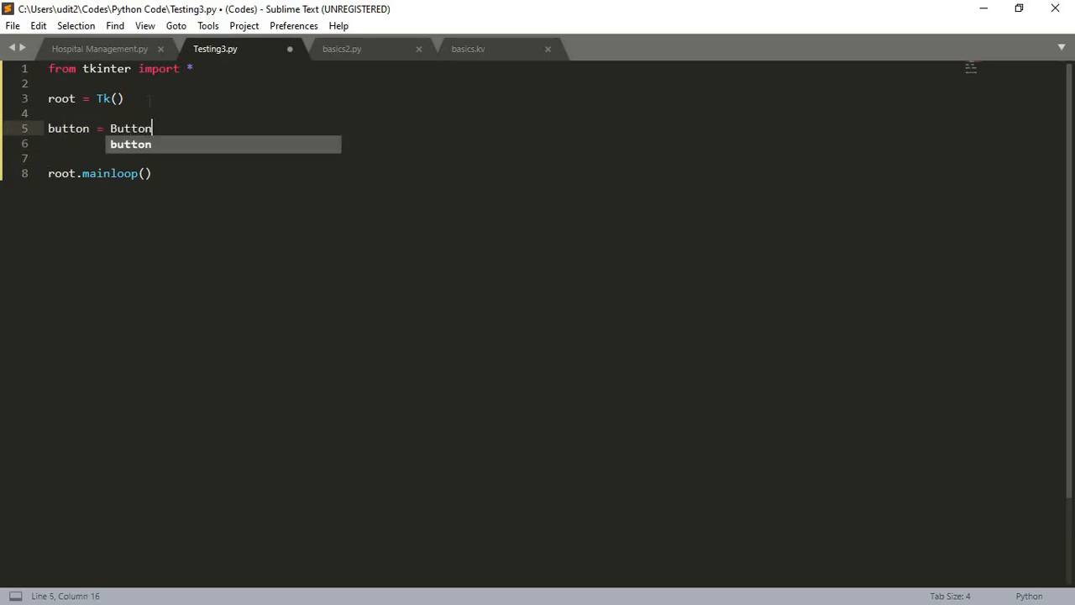
pyautogui.write('(root')
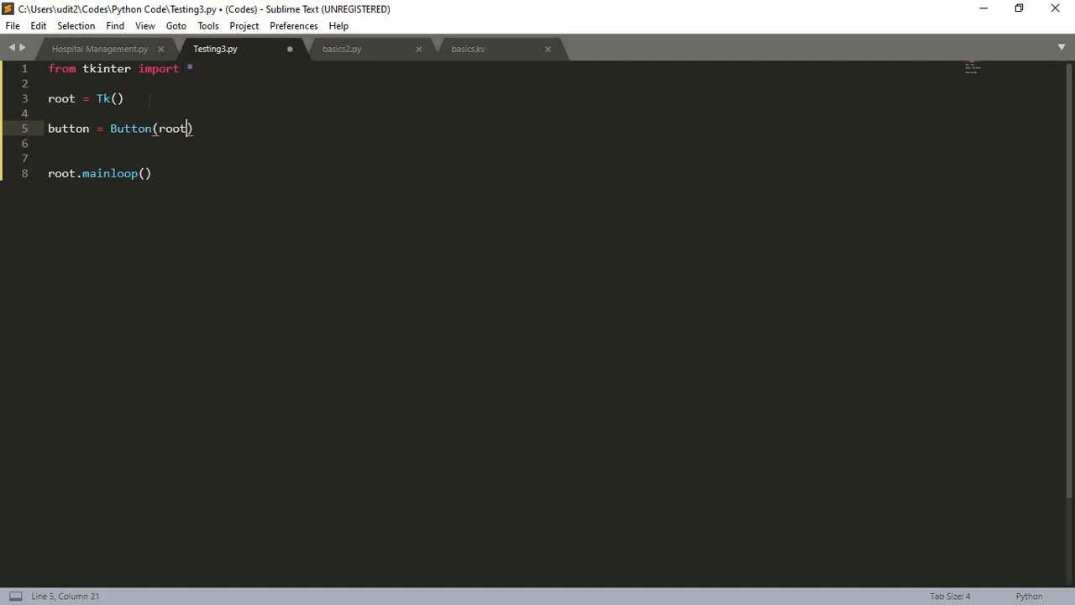
pyautogui.write(', text = "C')
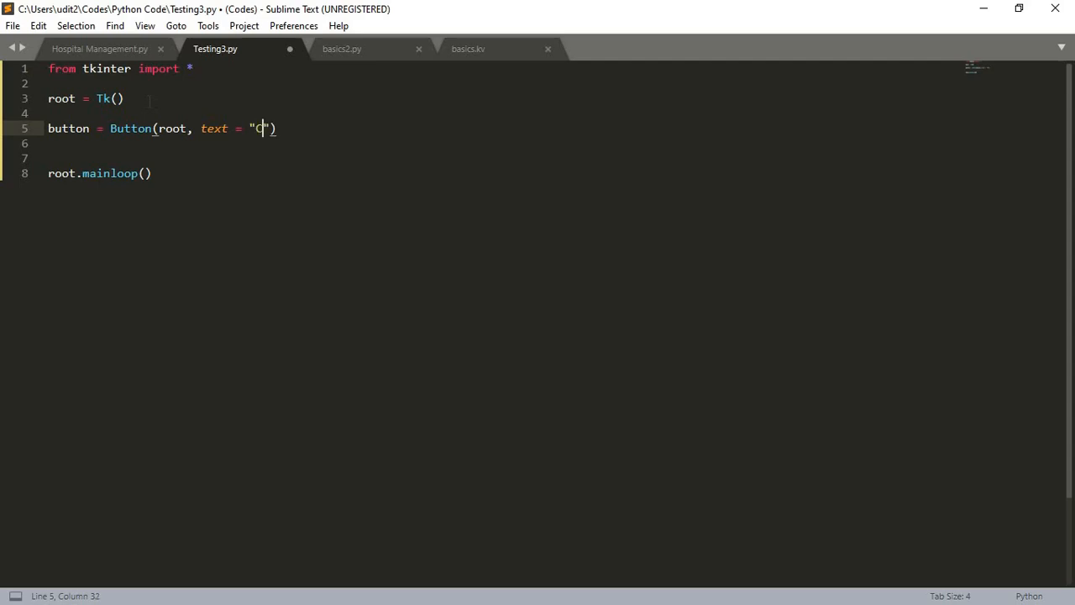
pyautogui.write('lick')
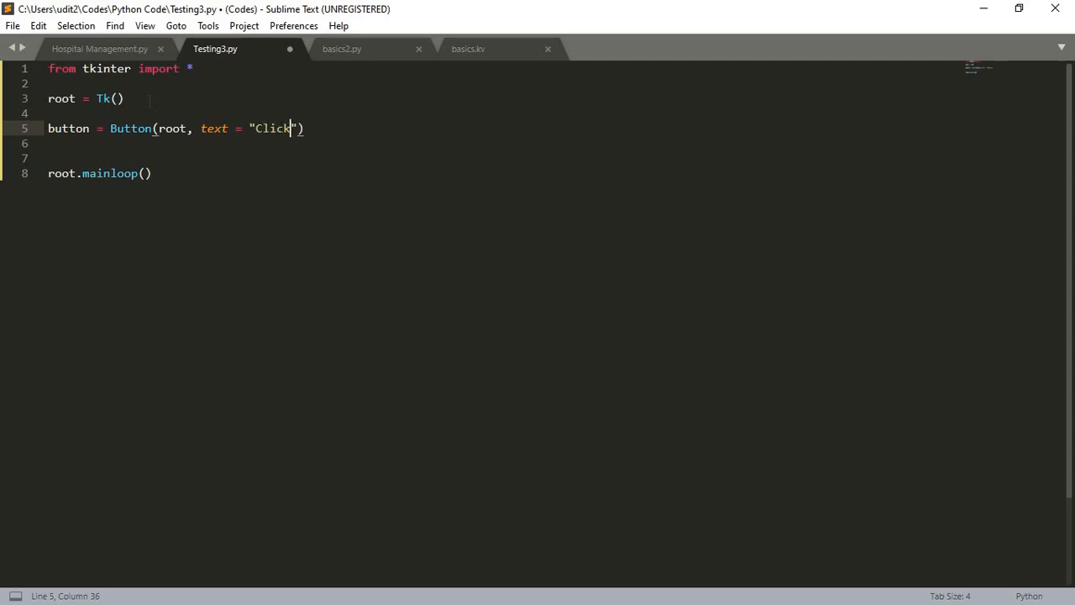
pyautogui.write('Me')
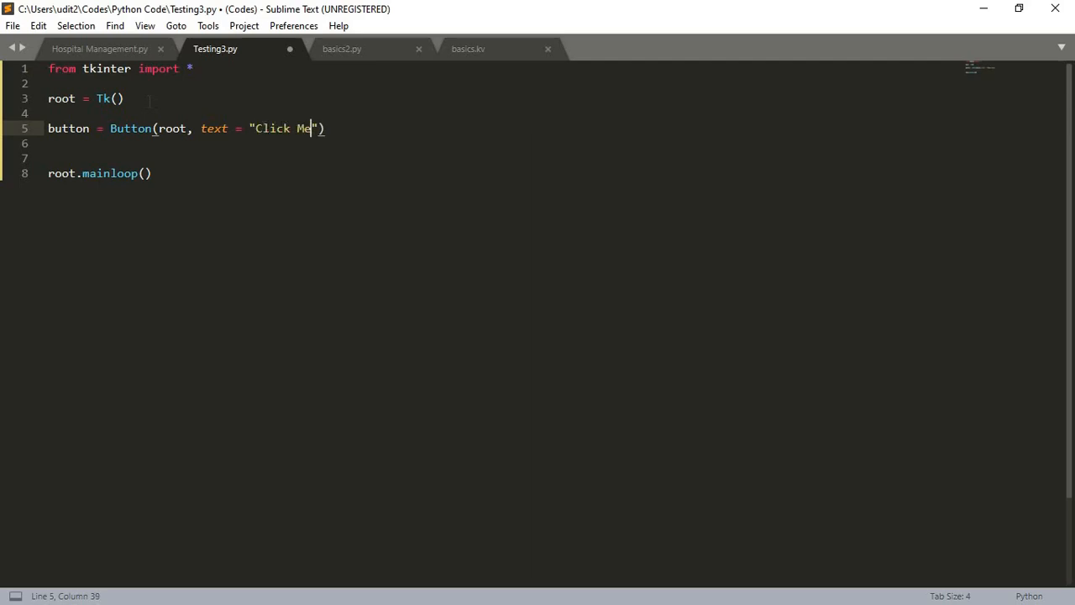
pyautogui.write('!",')
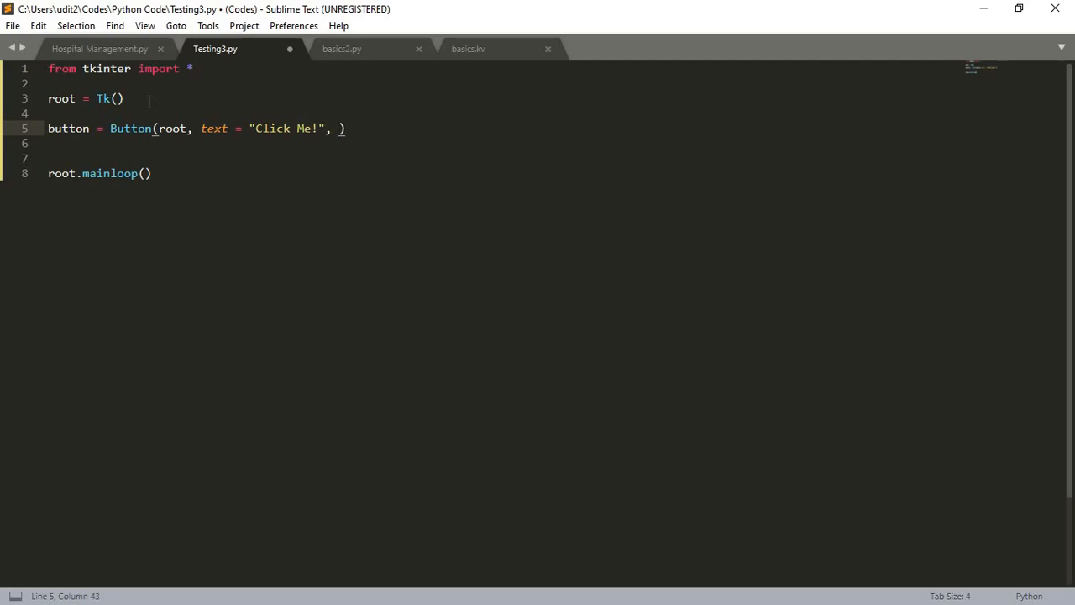
# Give the button command = submit and move the cursor after root = Tk().
pyautogui.write('command')
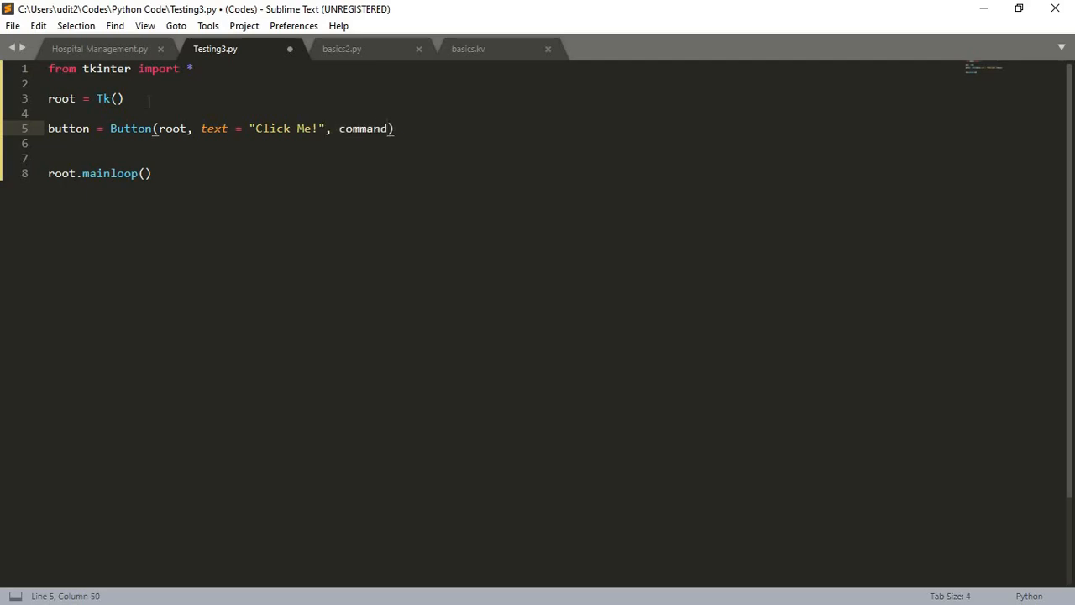
pyautogui.write('=')
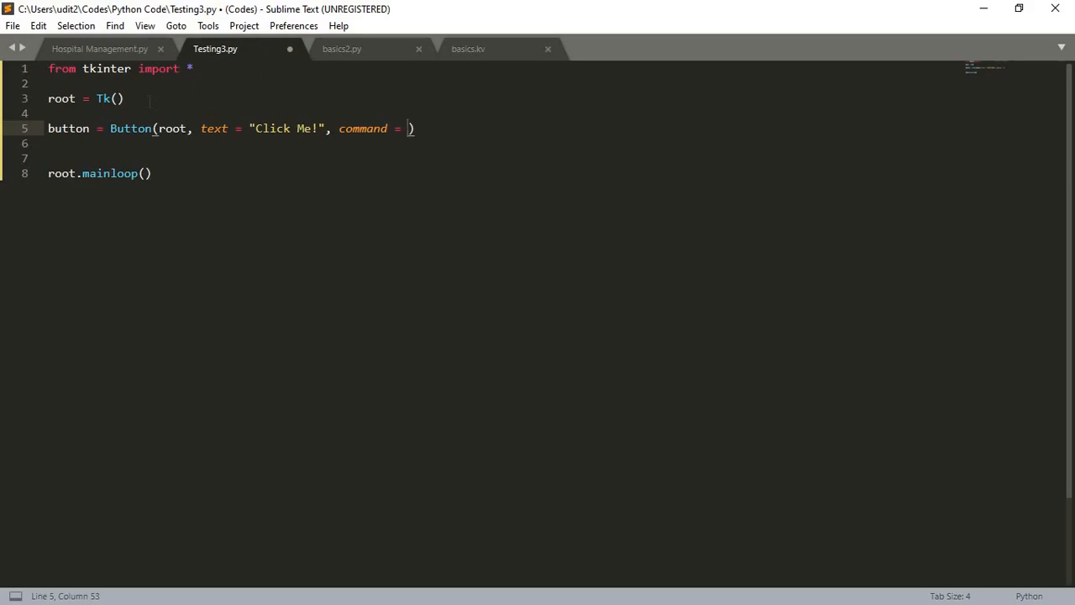
pyautogui.write('sub')
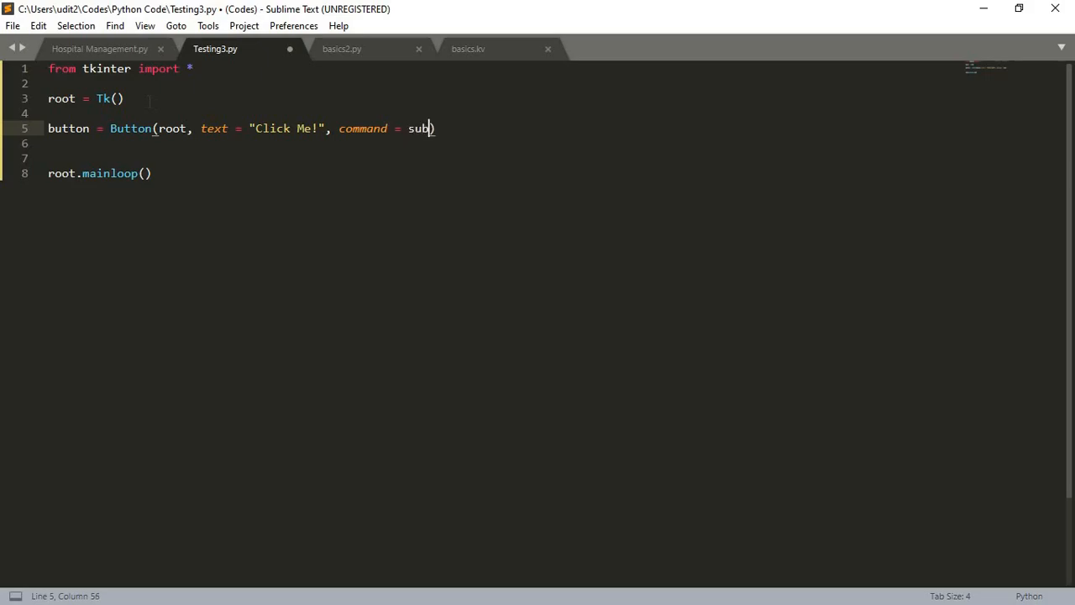
pyautogui.write('mit')
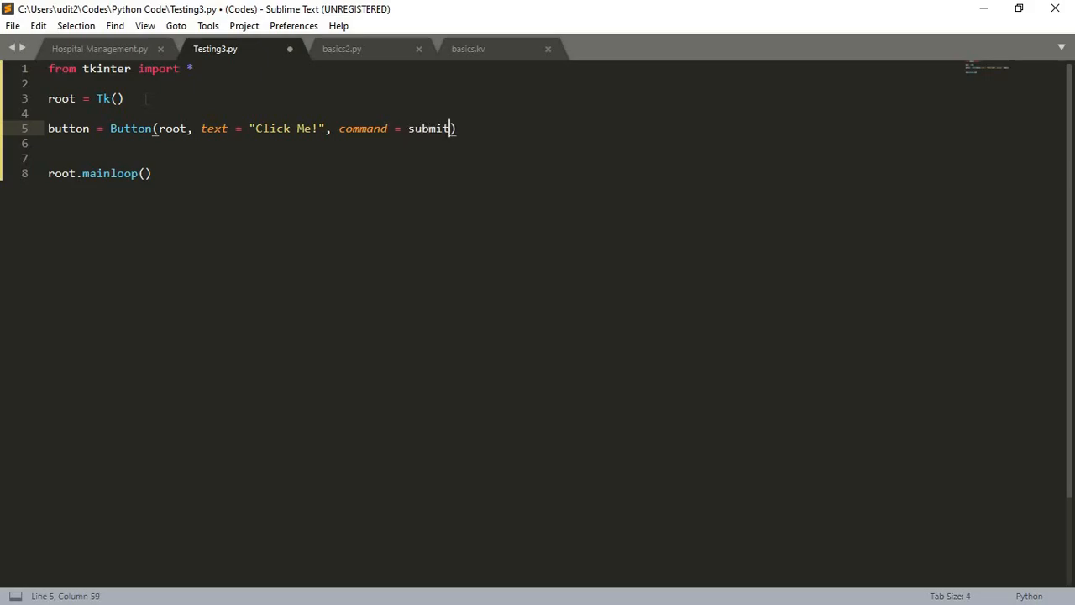
pyautogui.click(115, 98)
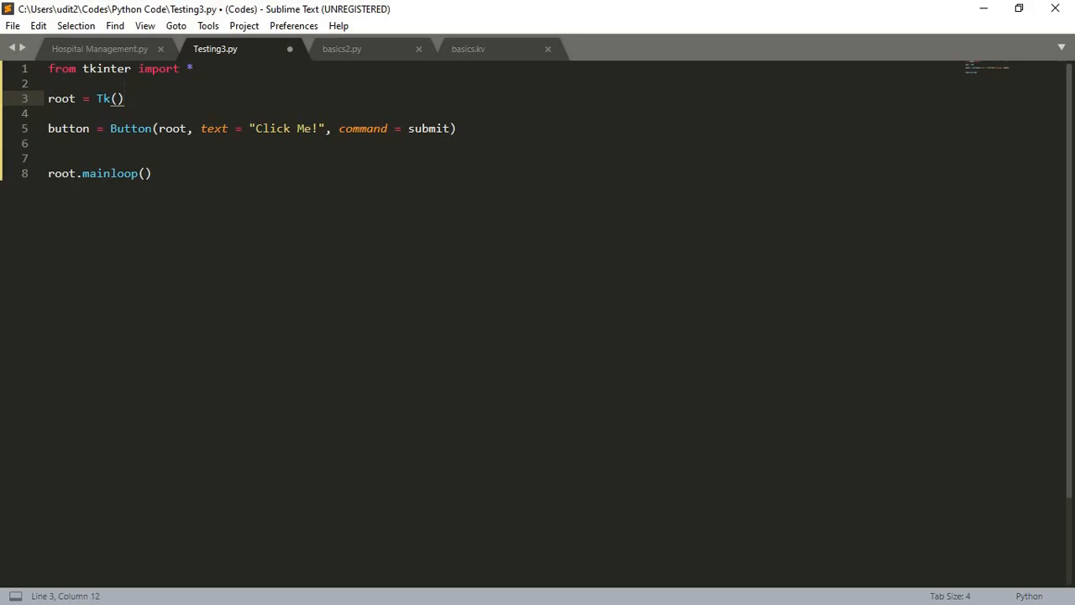
# Define submit() creating label = Label(root, text="You just clicked this button").
pyautogui.press('enter')
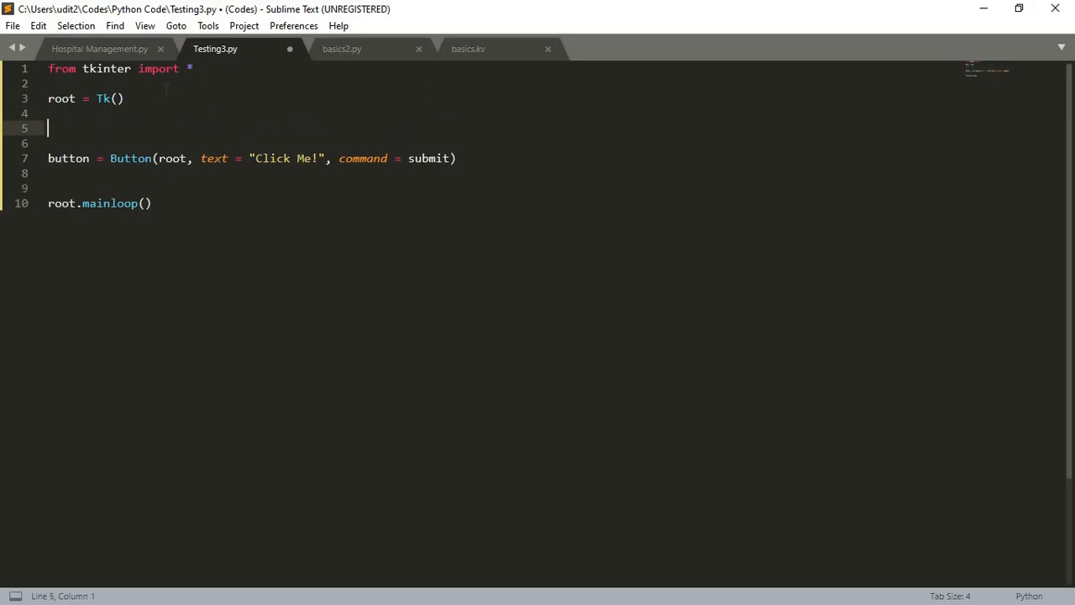
pyautogui.write('def submi')
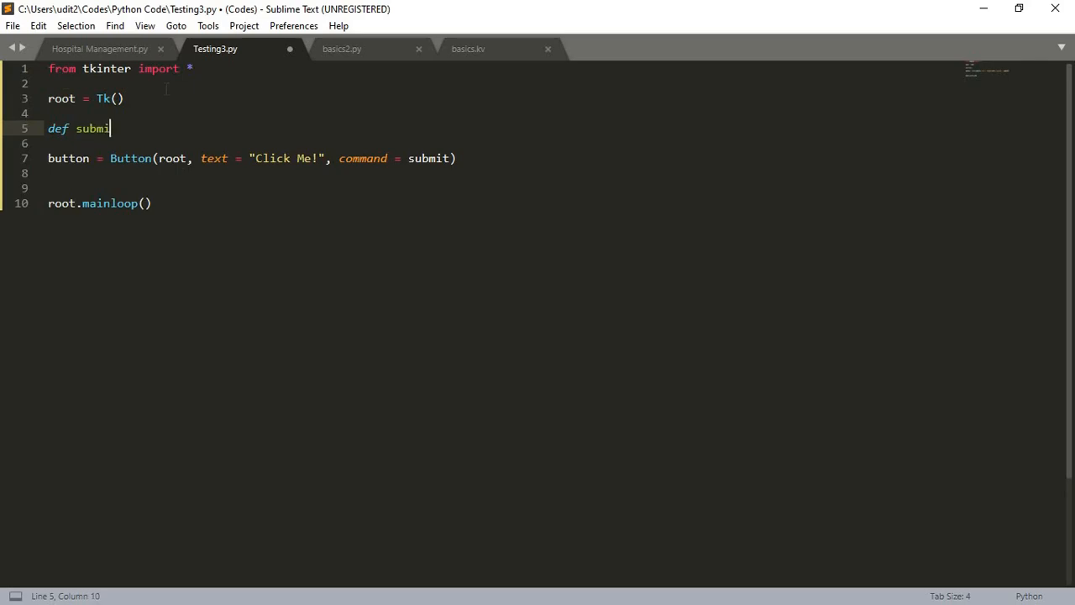
pyautogui.write('t():')
pyautogui.write('l')
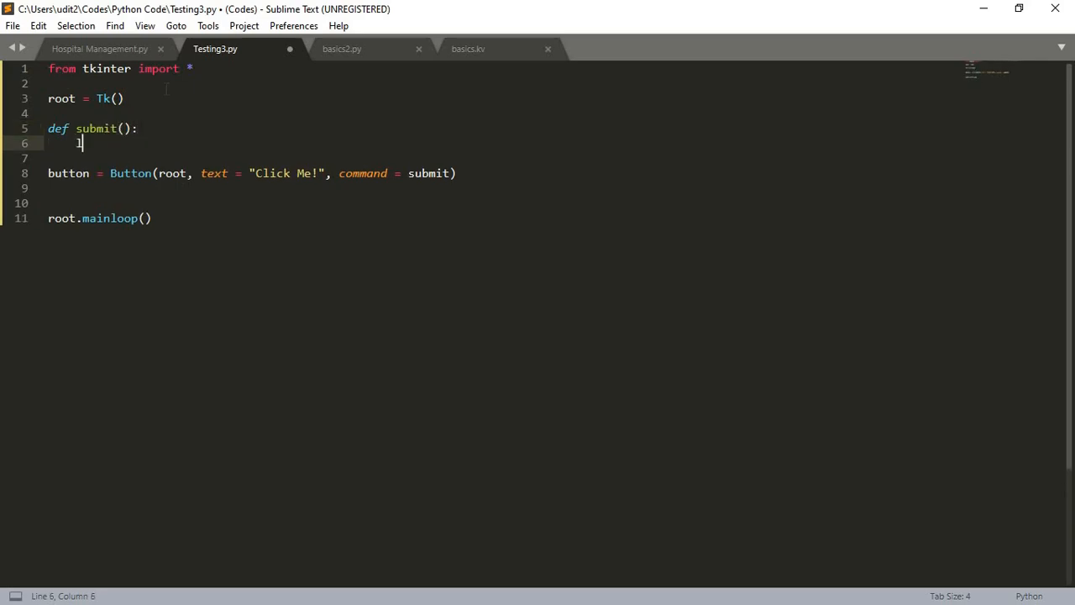
pyautogui.write('abel =')
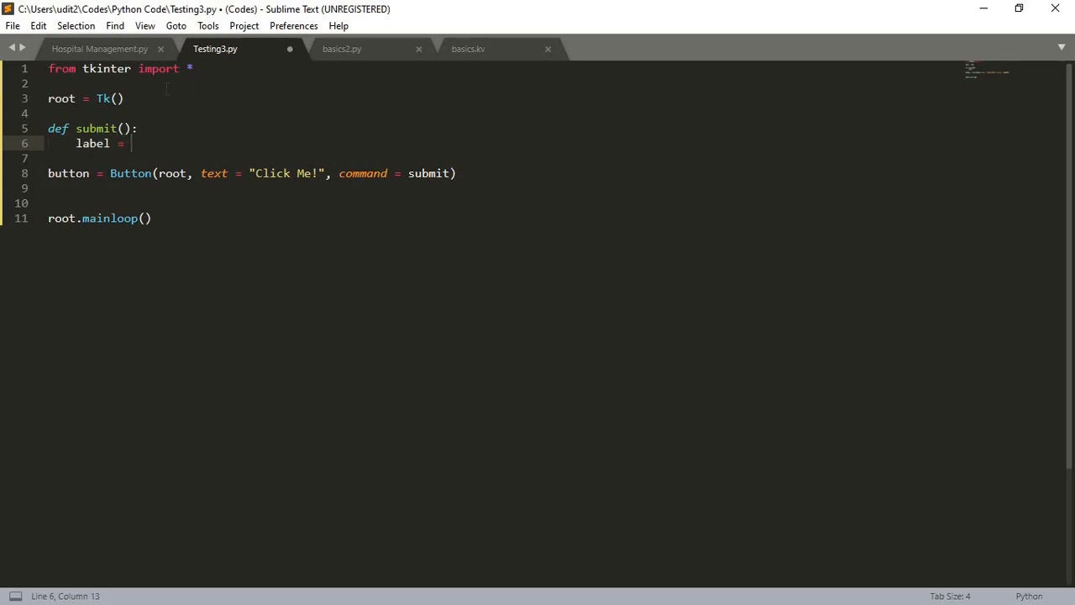
pyautogui.write('Label')
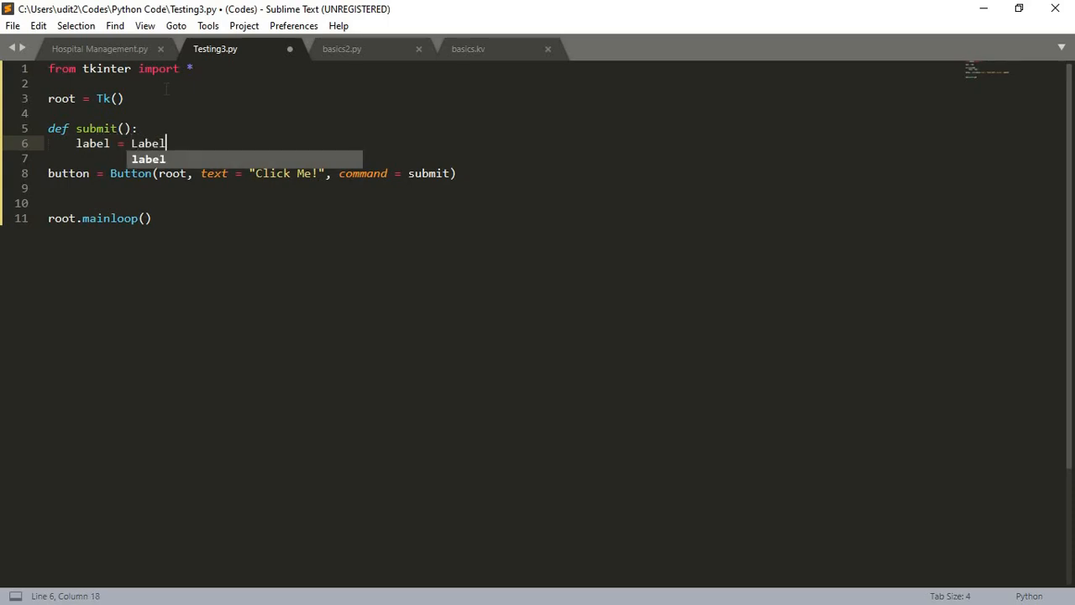
pyautogui.write('()')
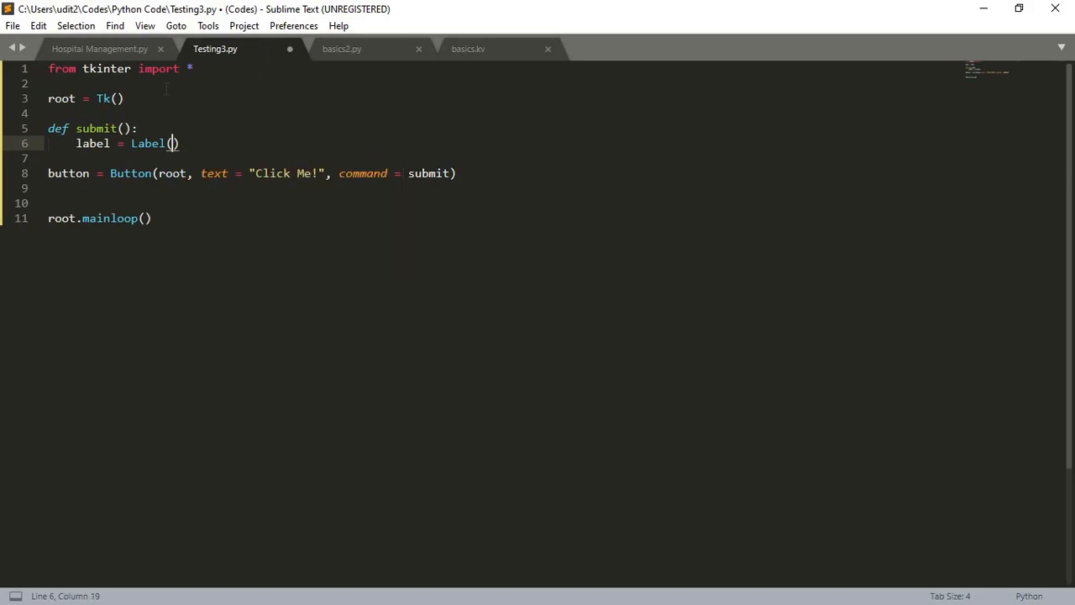
pyautogui.write('root,')
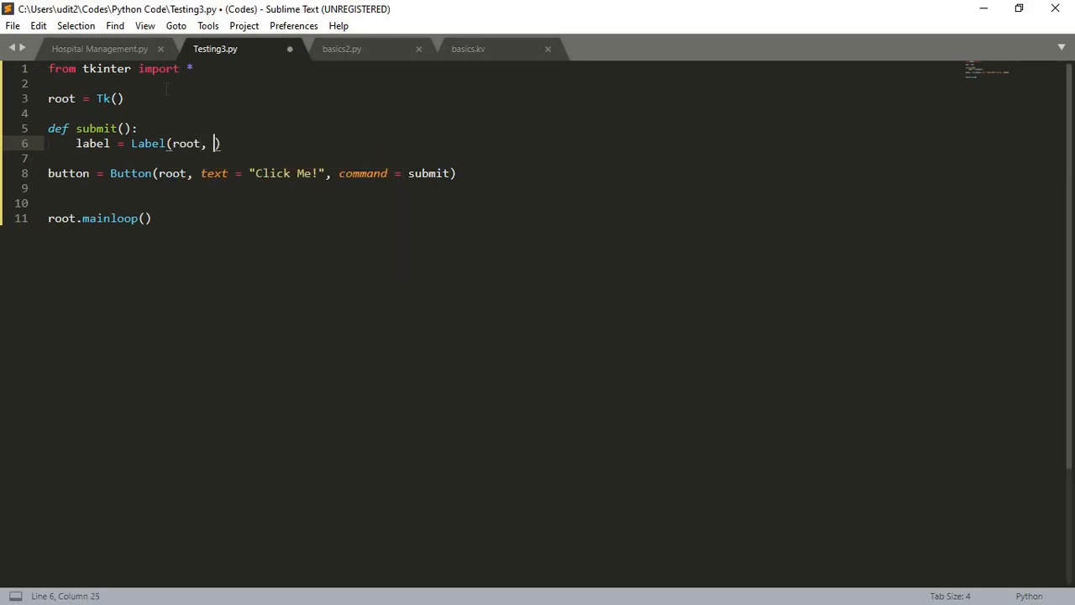
pyautogui.write('text =')
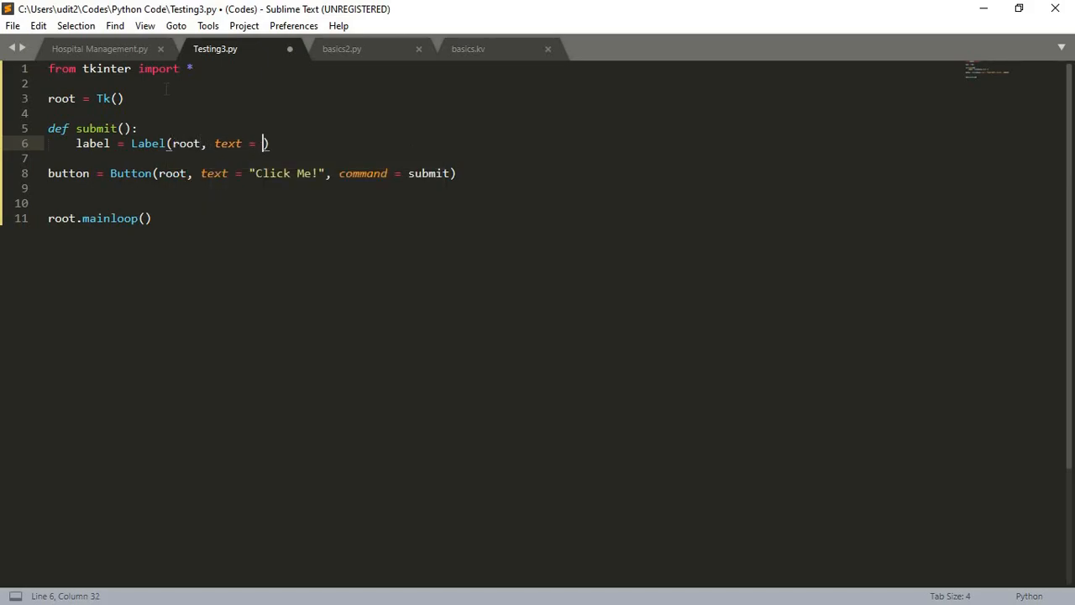
pyautogui.write('"Y"')
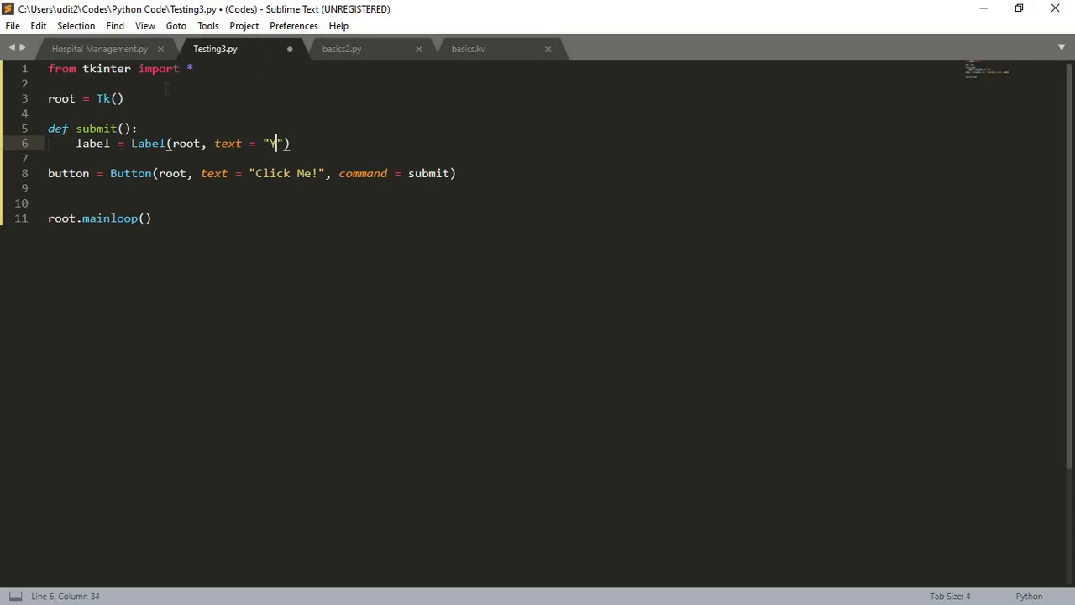
pyautogui.write('ou just')
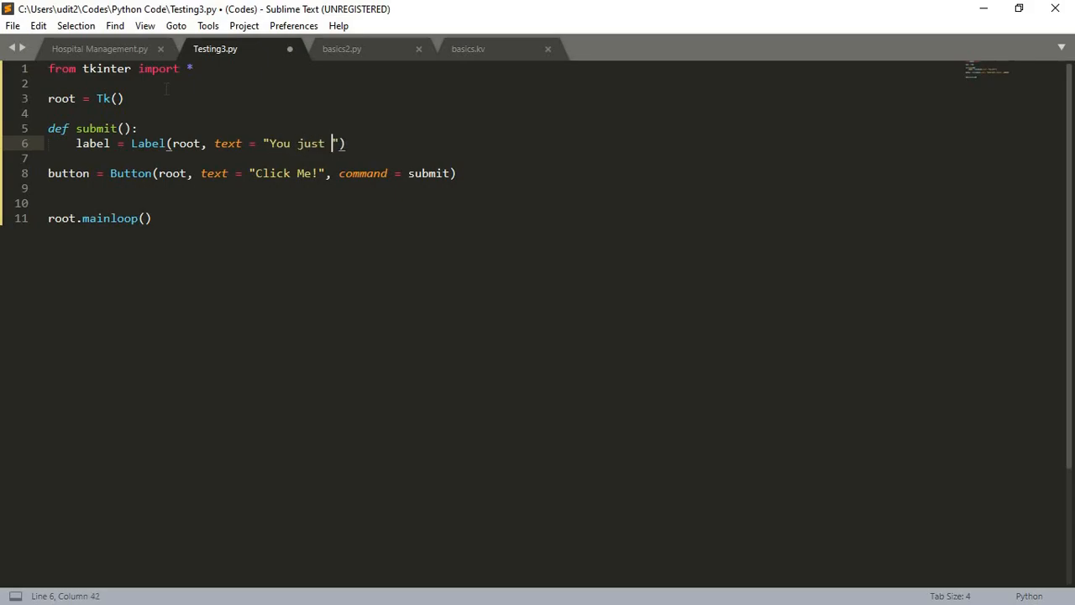
pyautogui.write('clicked t')
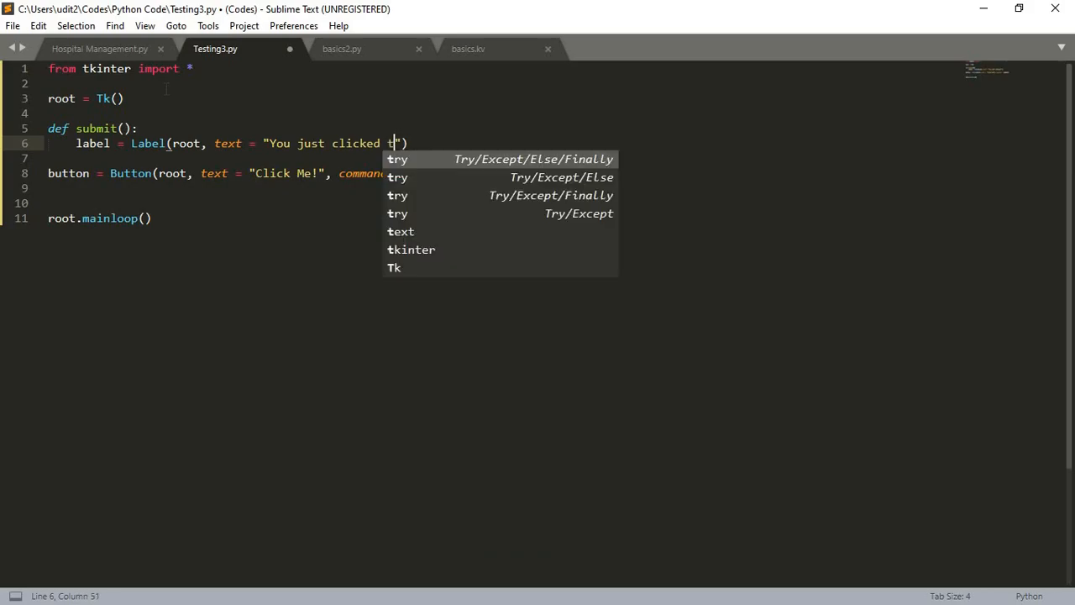
pyautogui.write('his bu')
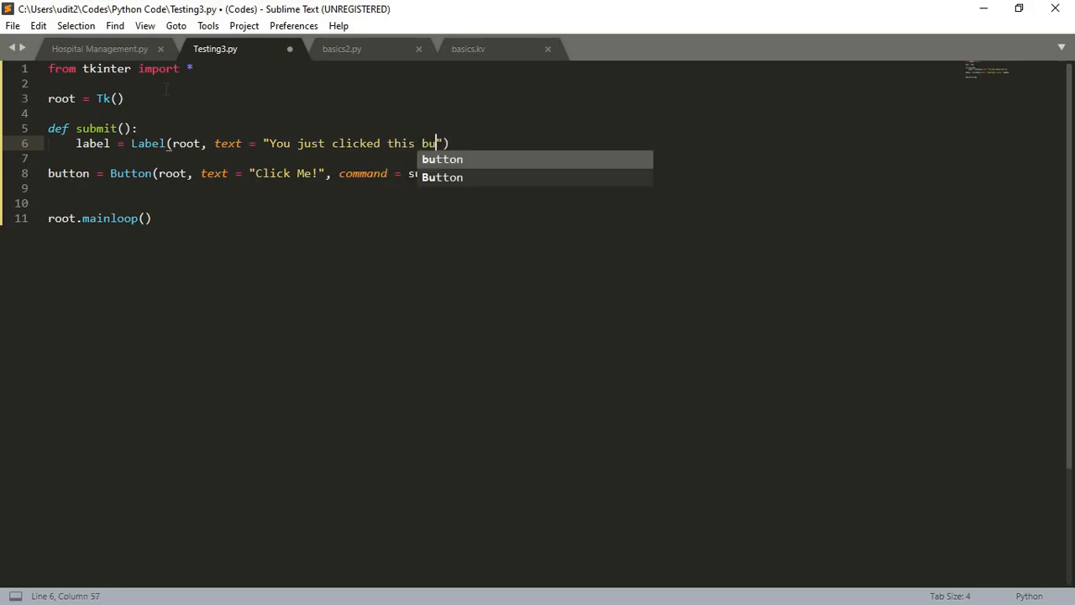
pyautogui.write('tton")')
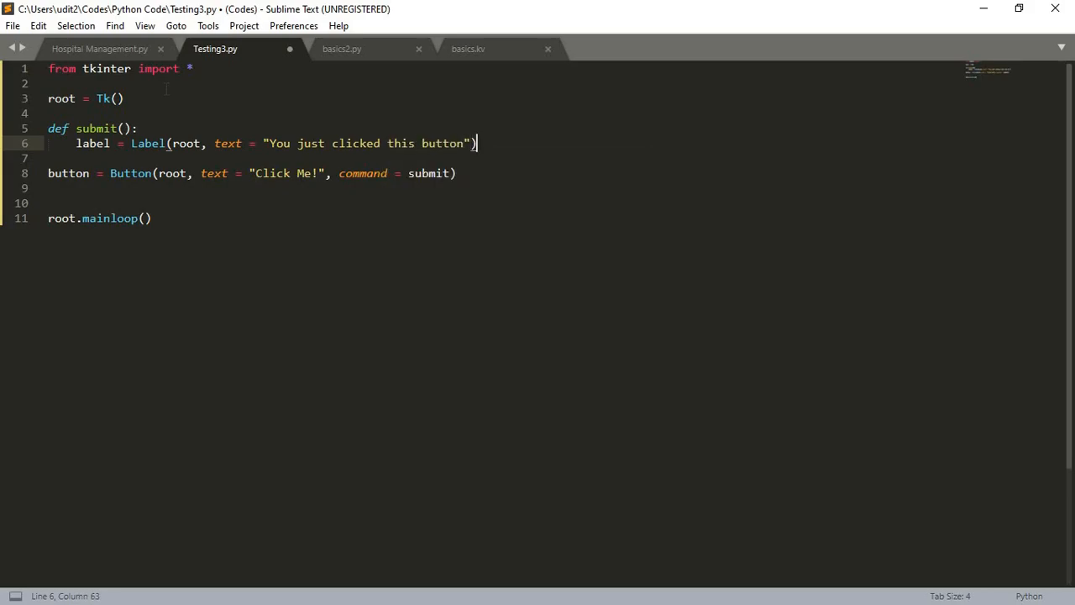
# Add label.pack() inside submit and button.pack() below, then save the script.
pyautogui.write('label')
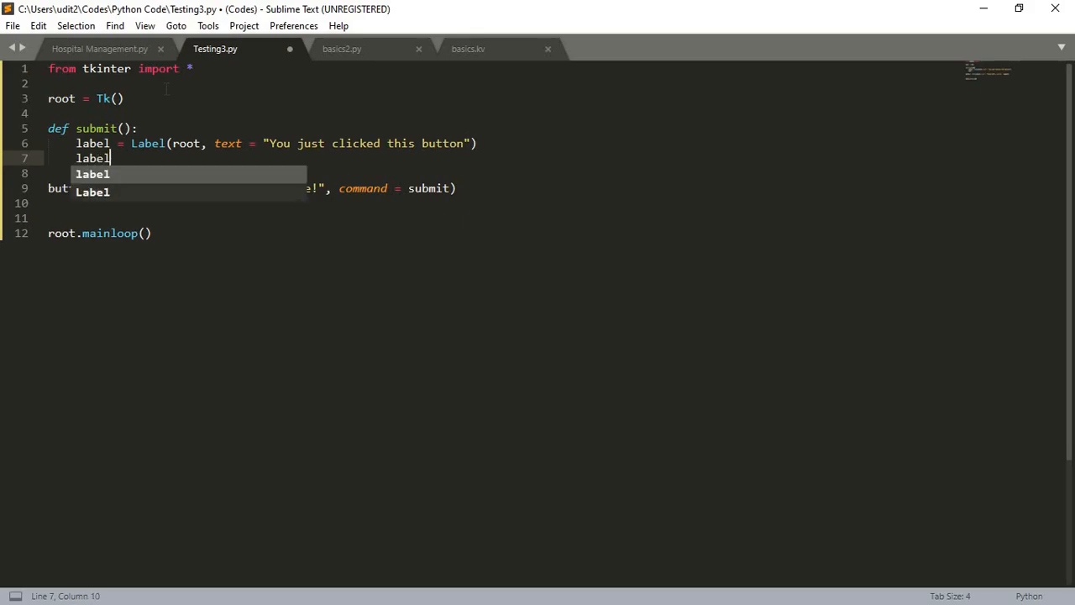
pyautogui.write('.add')
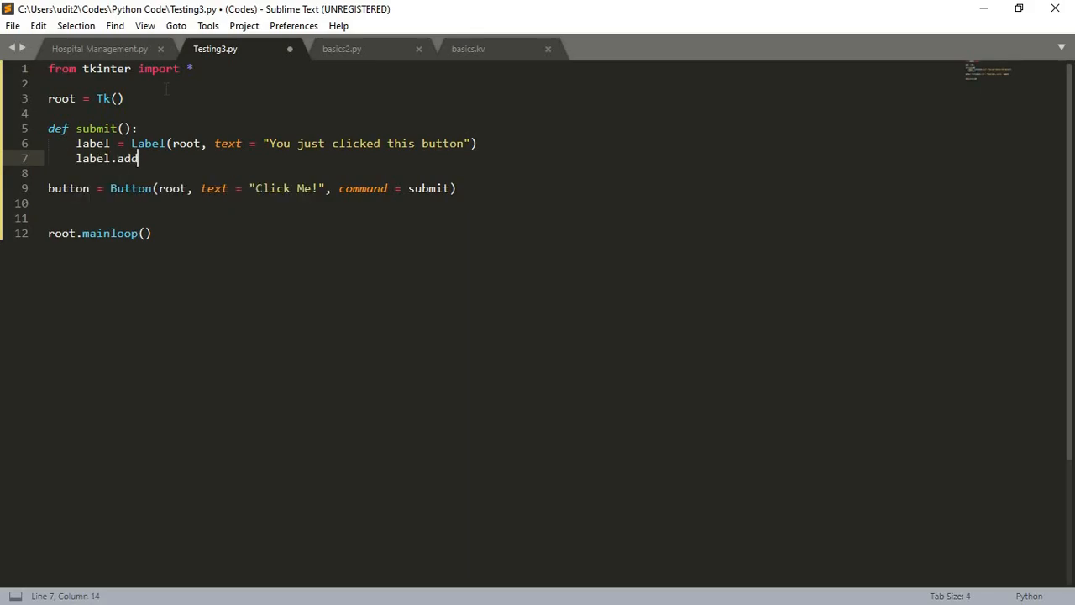
pyautogui.press('backspace')
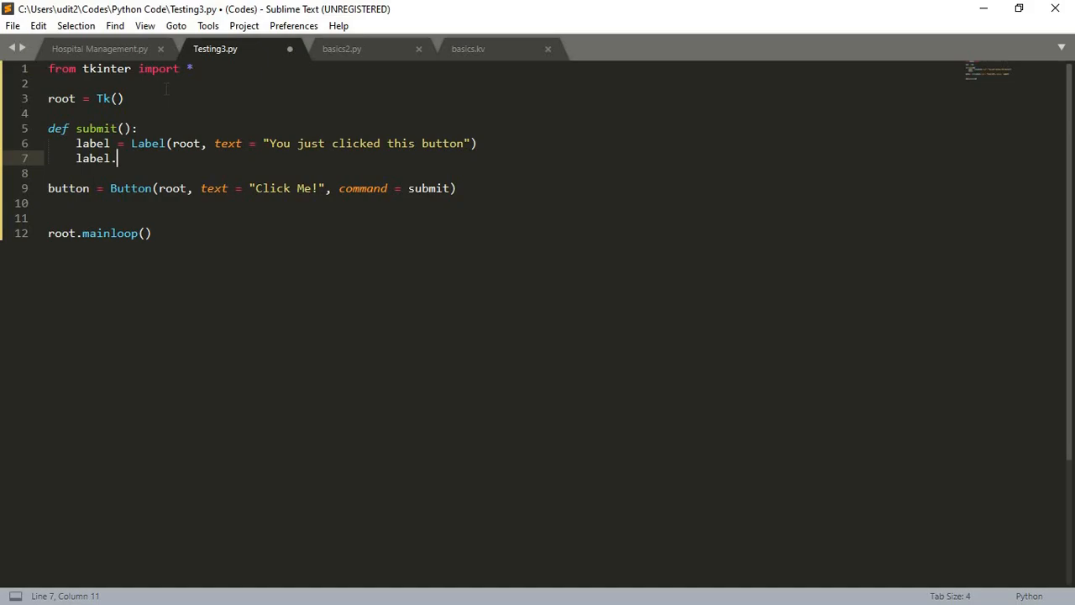
pyautogui.write('pack()')
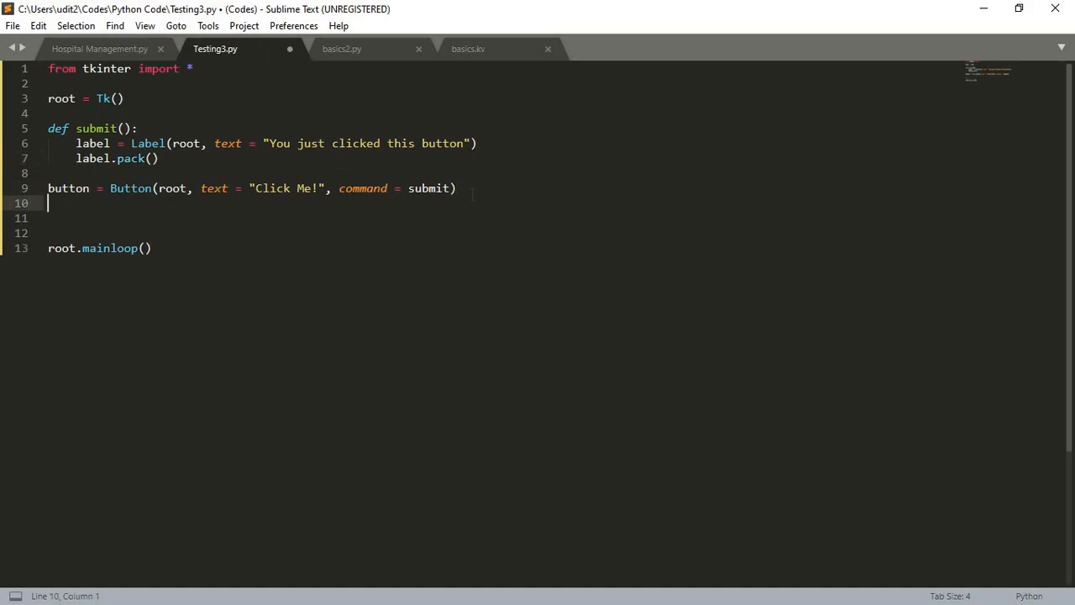
pyautogui.write('button')
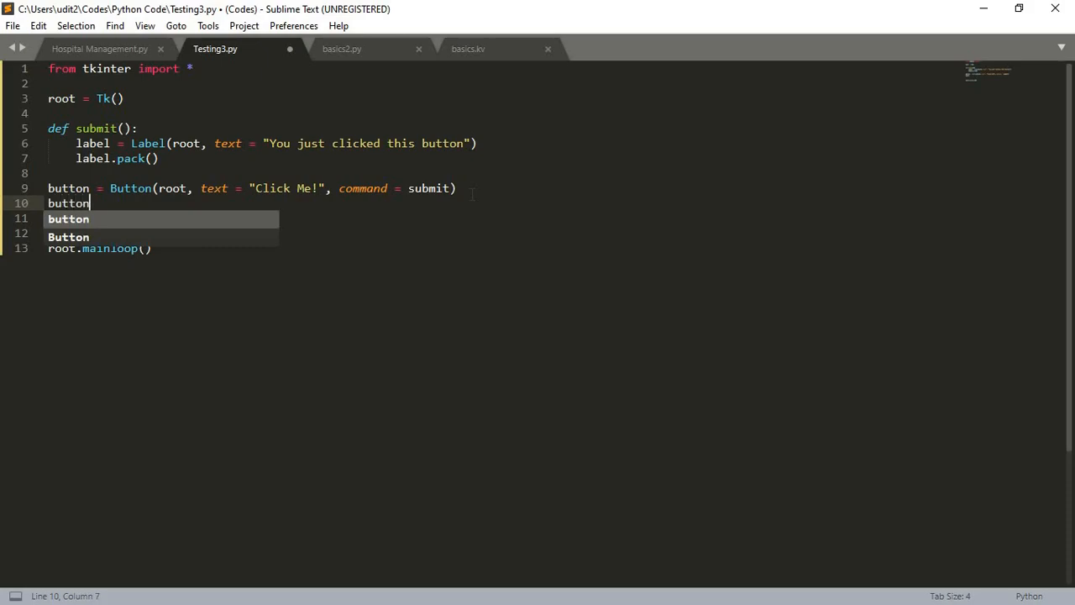
pyautogui.write('.pack()')
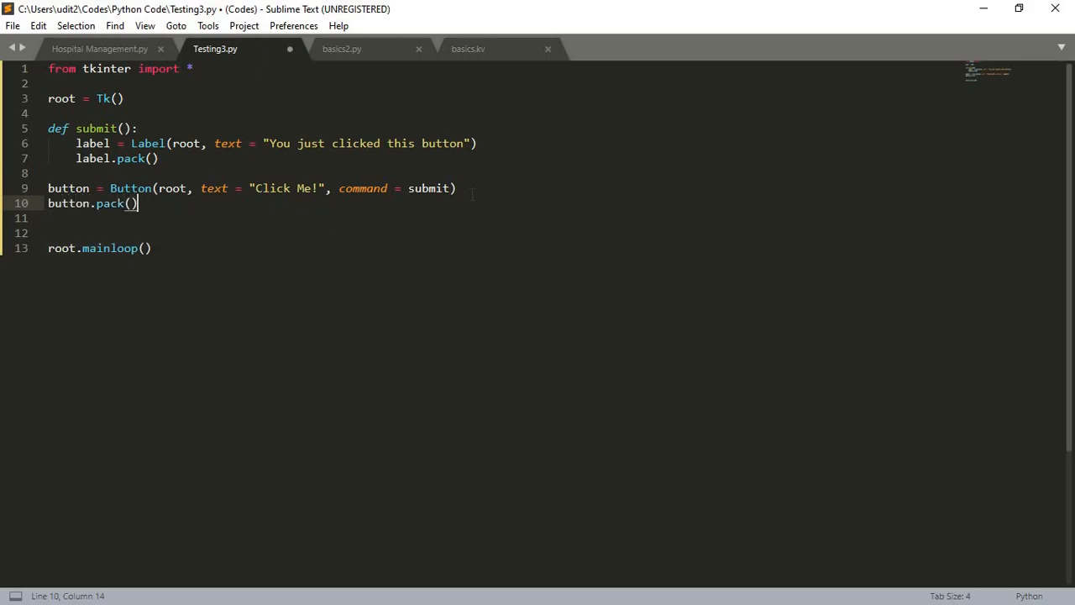
pyautogui.press('ctrl+s')
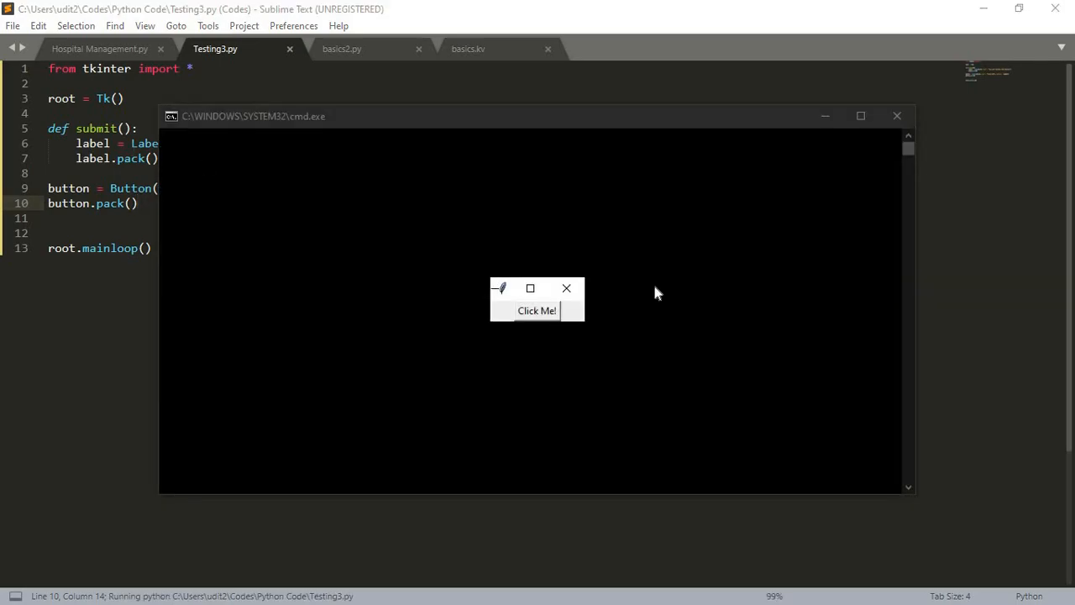
pyautogui.moveTo(538, 310)
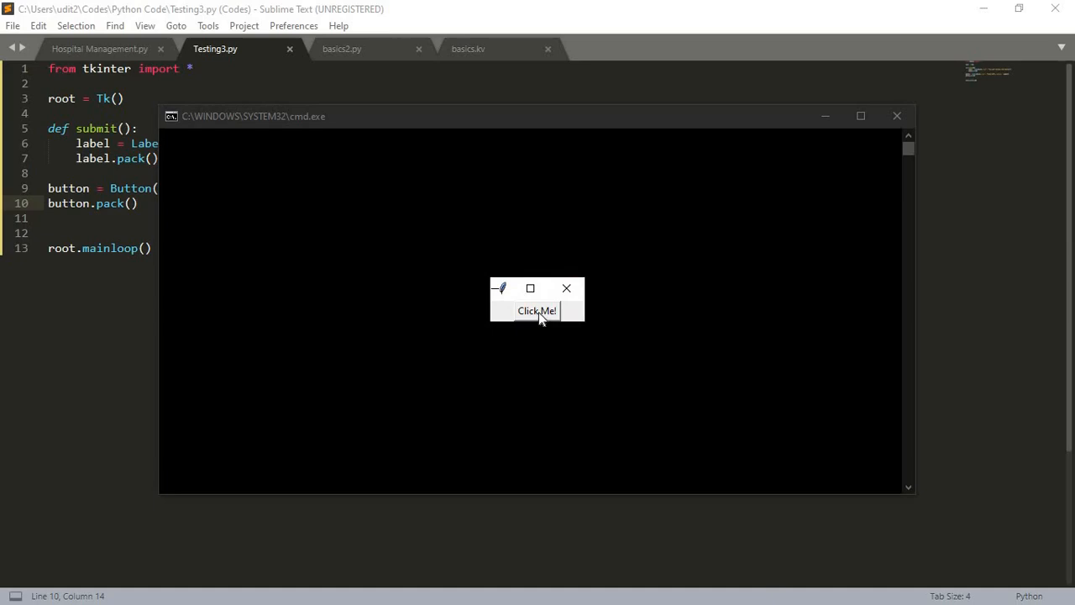
# Press Click Me! three times, stacking three 'You just clicked this button' labels.
pyautogui.click(537, 311)
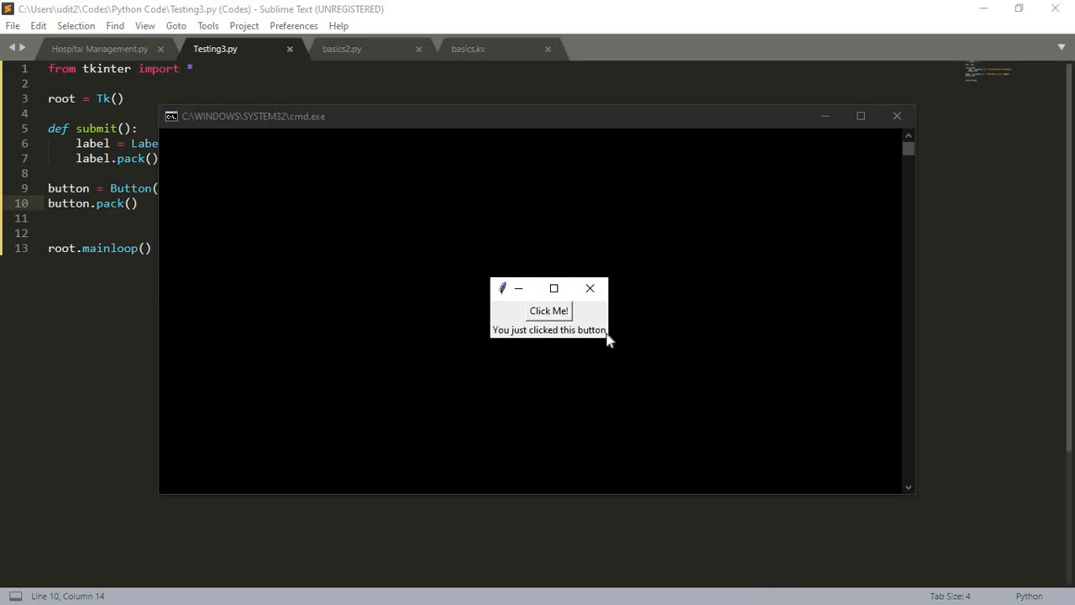
pyautogui.moveTo(595, 322)
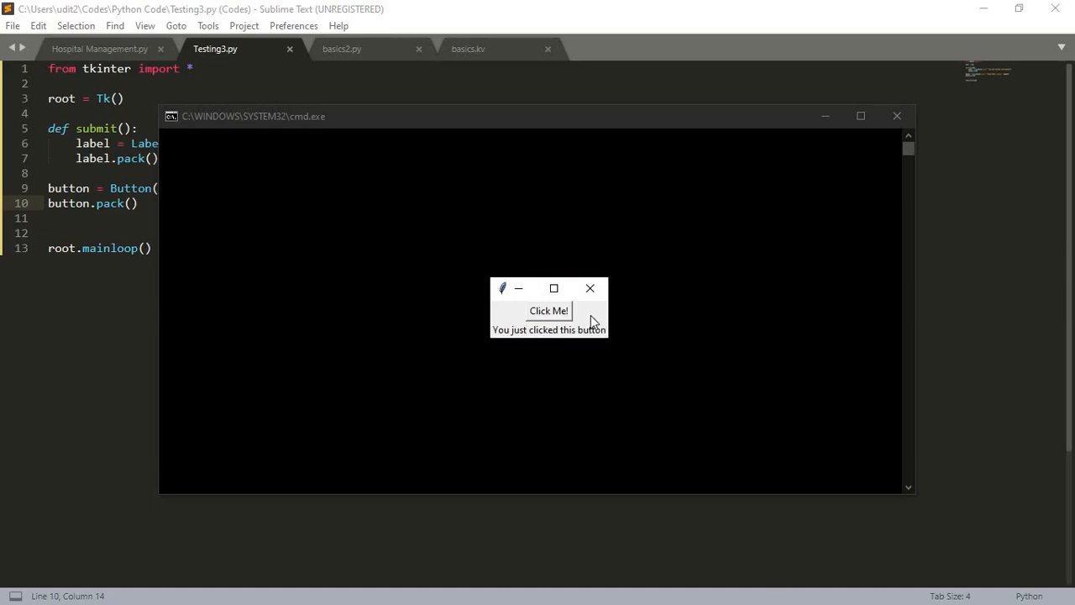
pyautogui.click(548, 311)
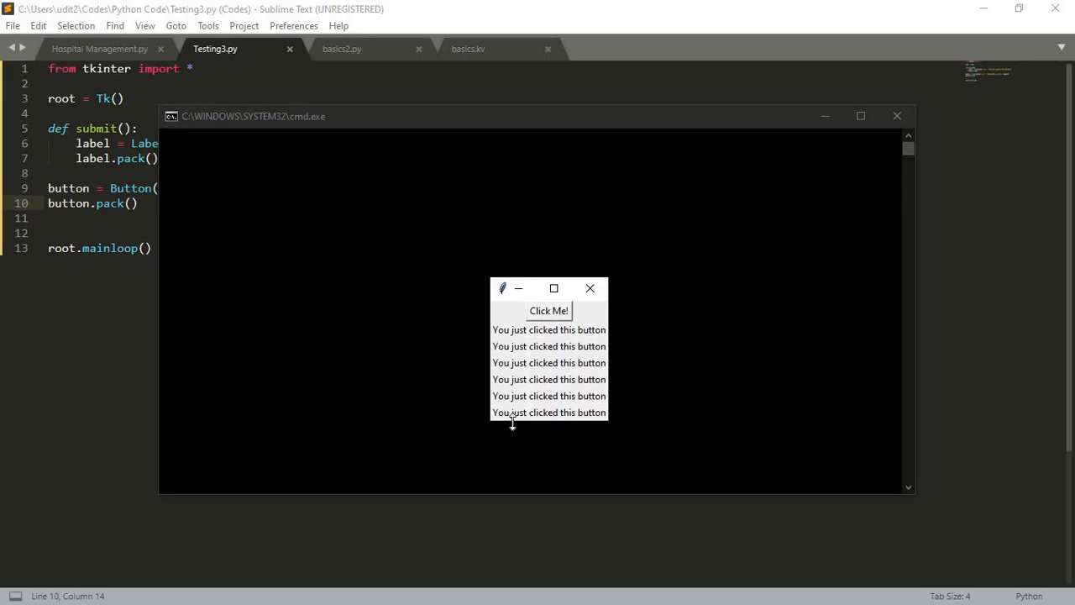
pyautogui.click(589, 289)
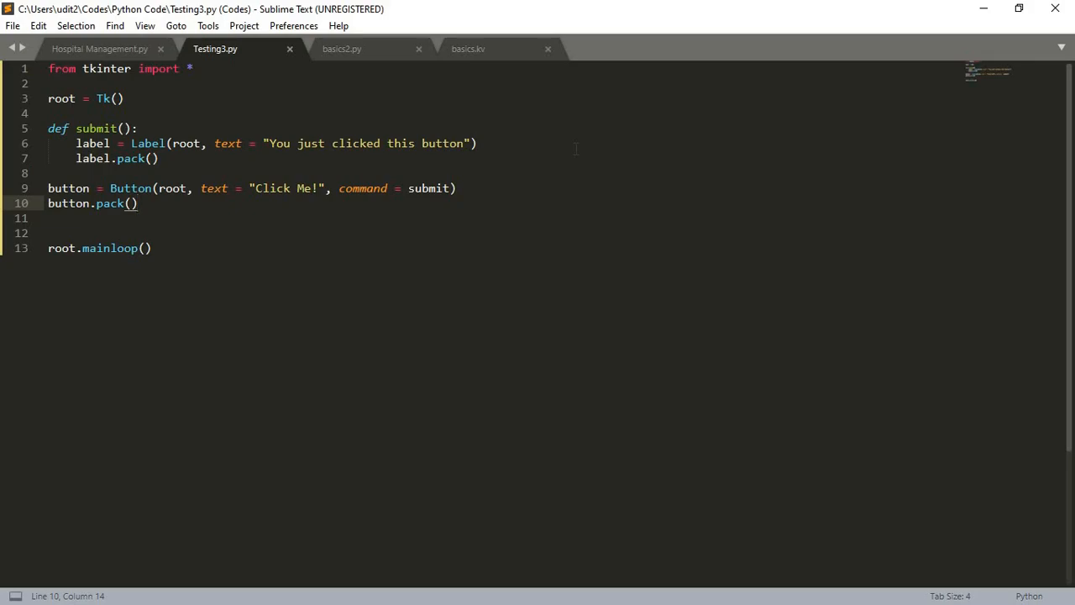
pyautogui.moveTo(545, 155)
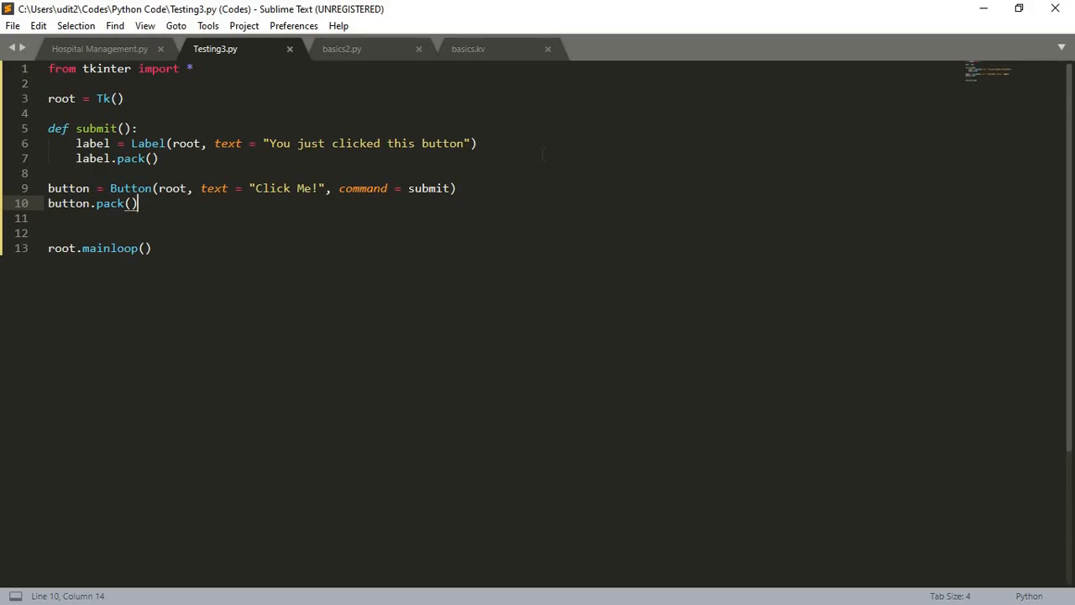
pyautogui.moveTo(380, 50)
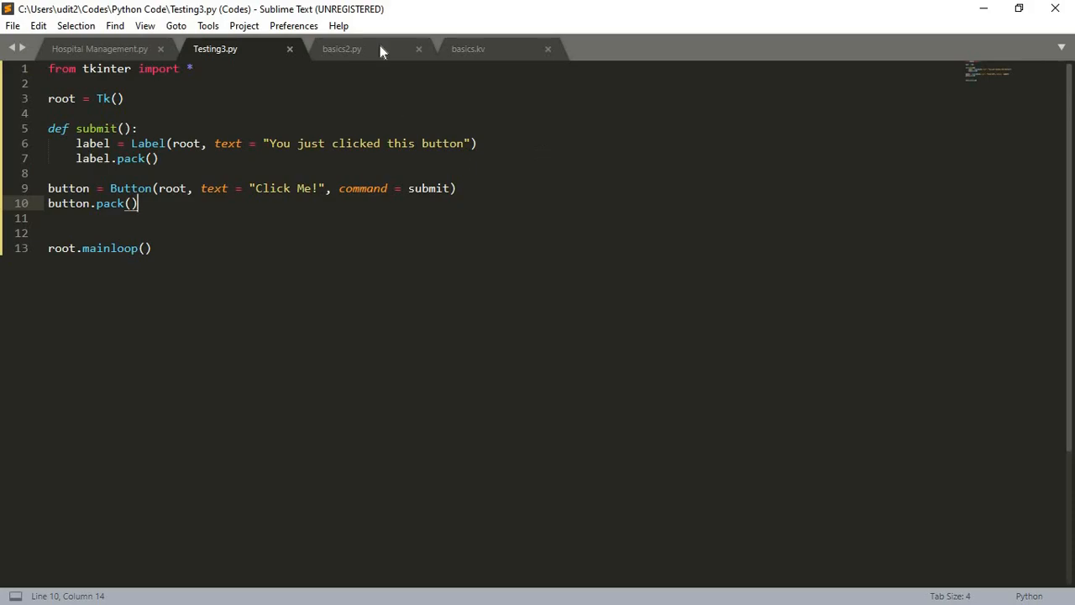
# Bring the basics2.py Kivy login script tab to the front.
pyautogui.click(343, 48)
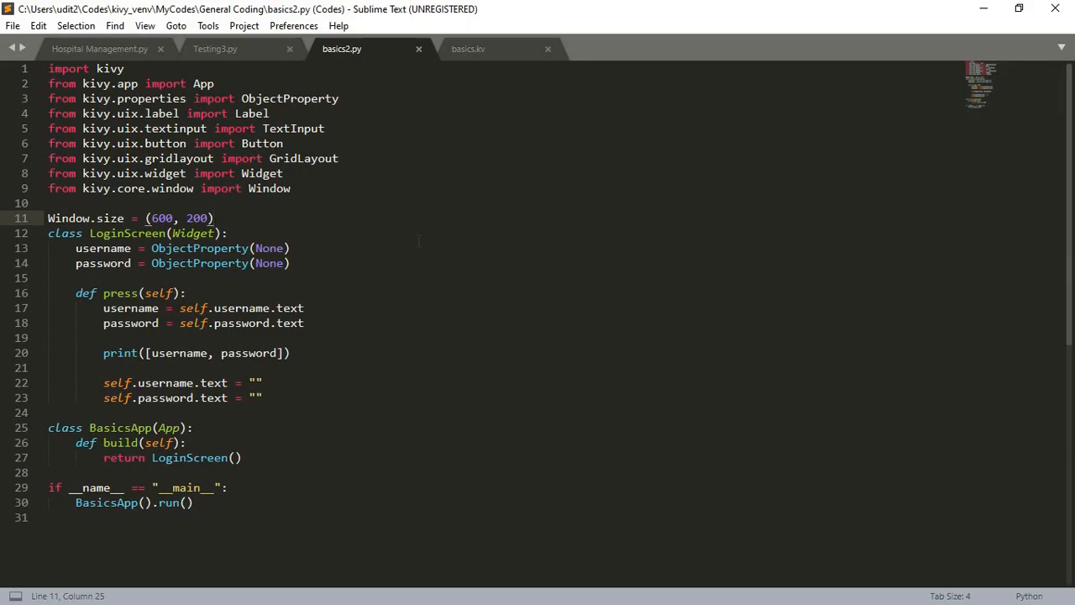
# Launch basics2.py through the Tools menu Build command.
pyautogui.click(213, 218)
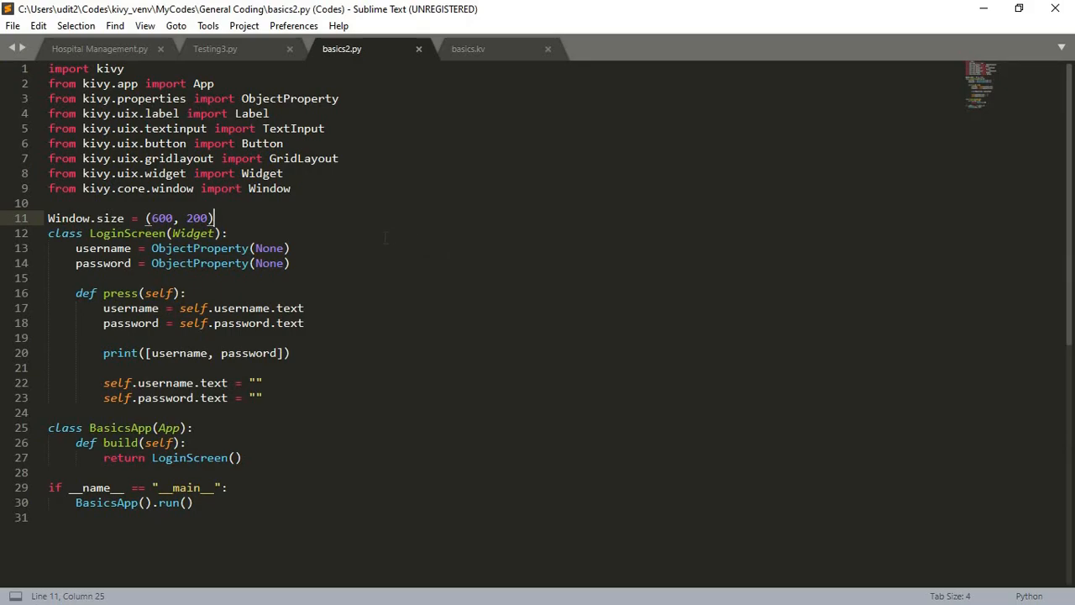
pyautogui.click(209, 25)
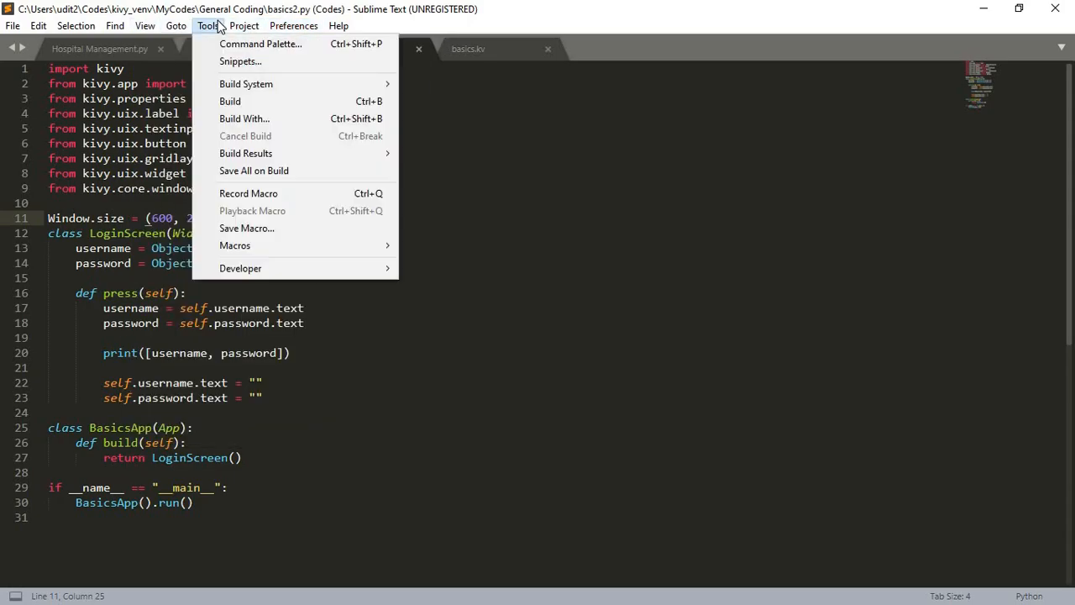
pyautogui.moveTo(245, 84)
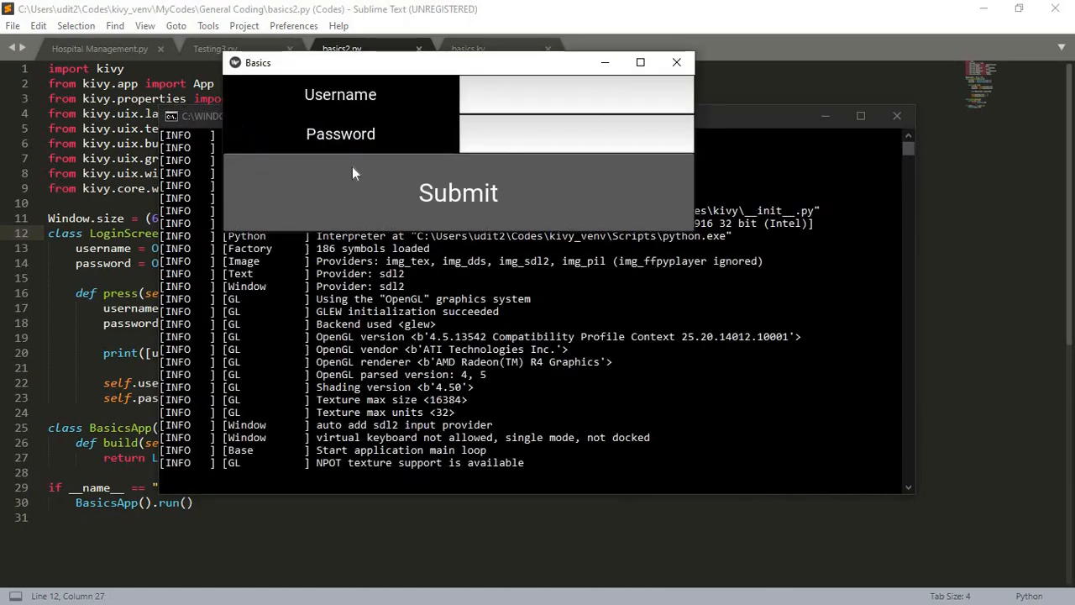
pyautogui.moveTo(679, 221)
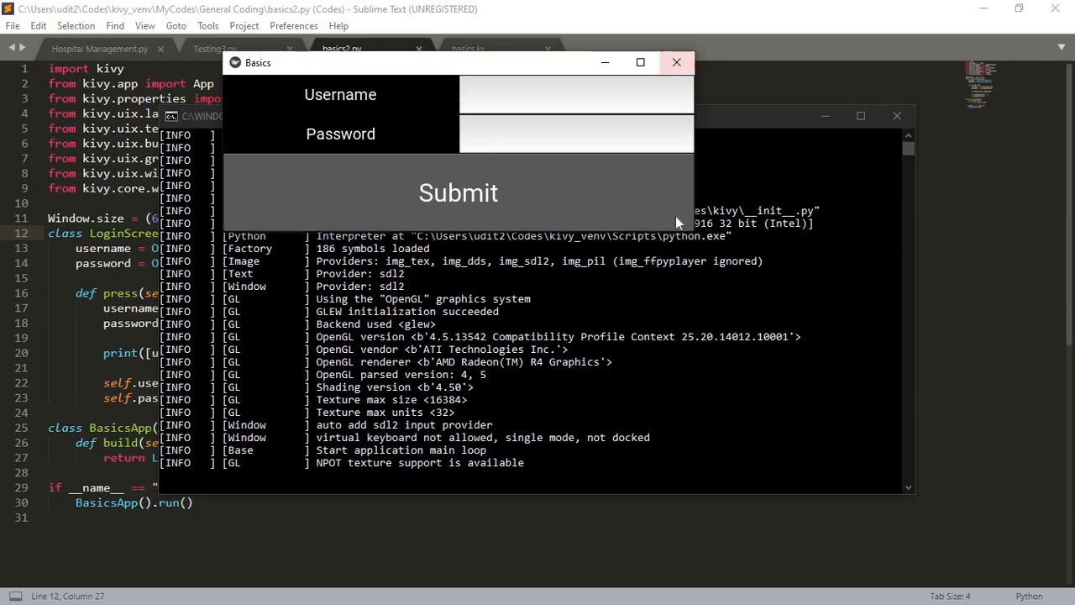
pyautogui.moveTo(343, 152)
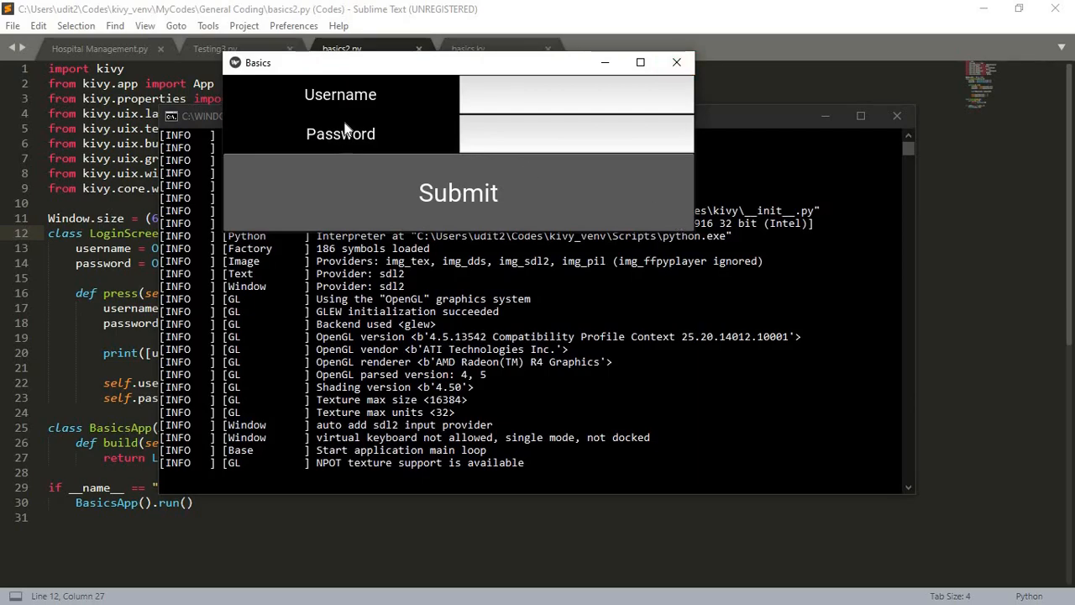
# Log in as lucifer with a masked password, submit, and return to Hospital Management.py.
pyautogui.click(574, 94)
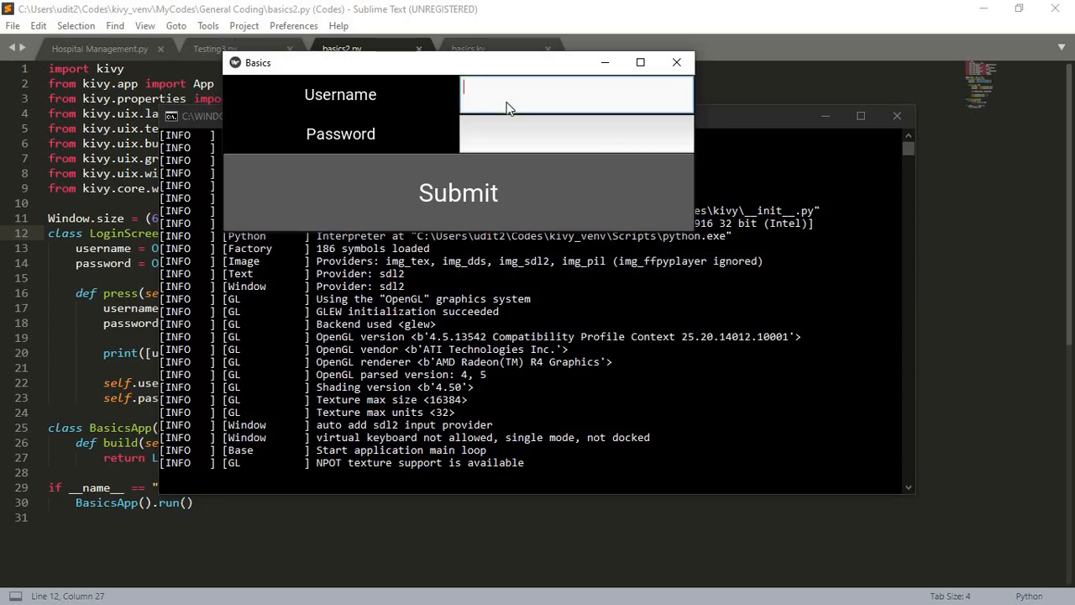
pyautogui.write('lucifer')
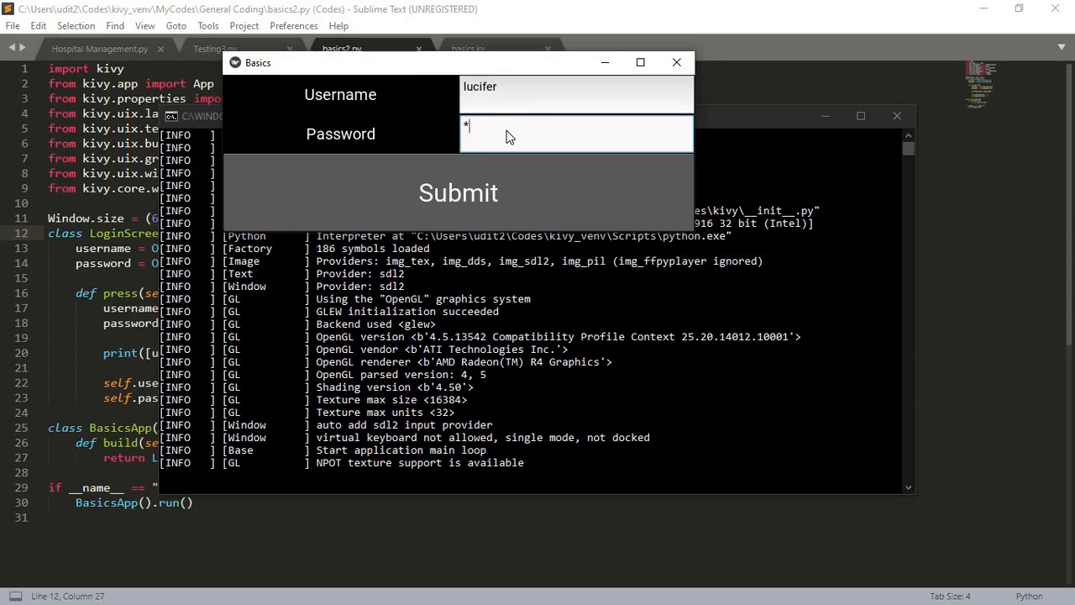
pyautogui.write('******')
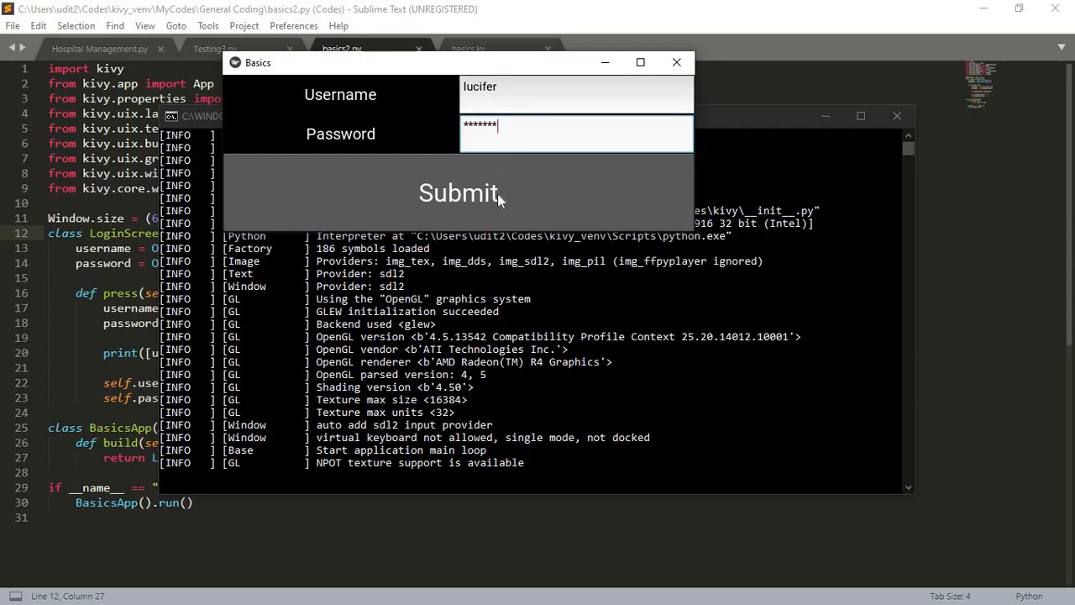
pyautogui.click(457, 192)
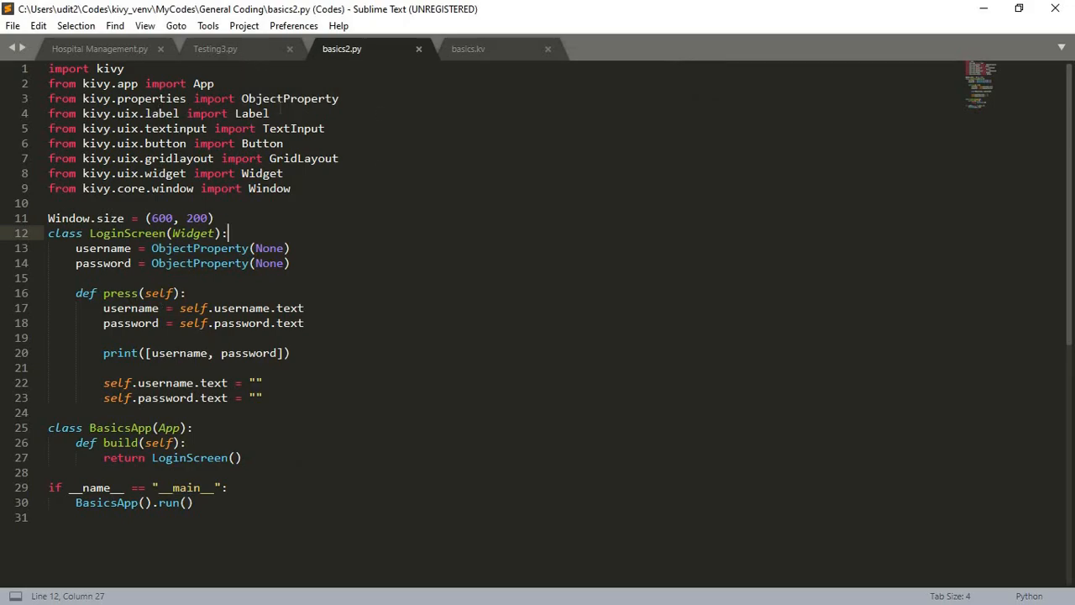
pyautogui.click(100, 47)
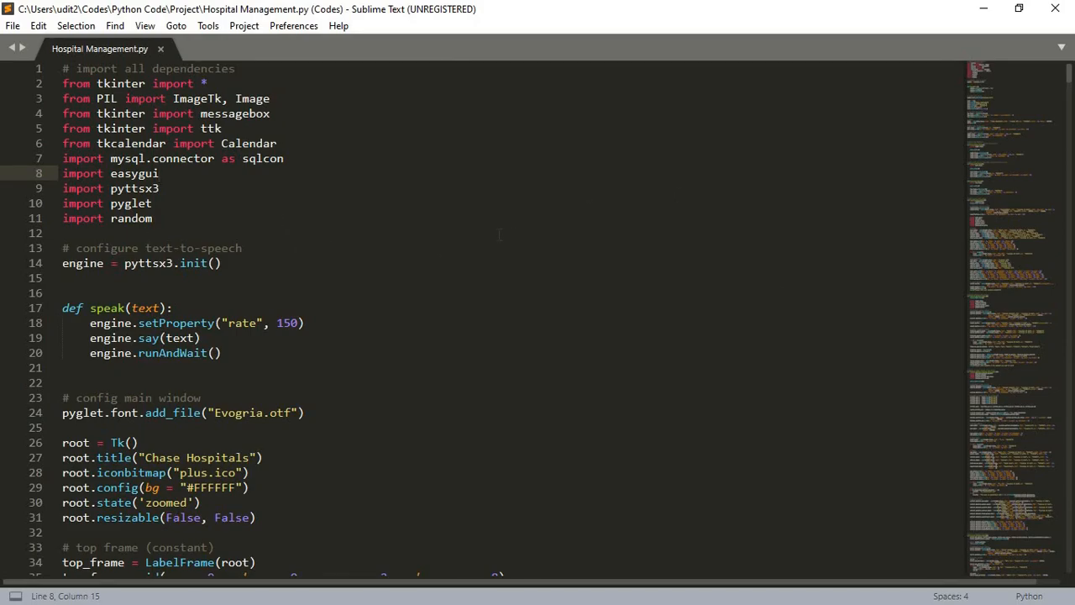
pyautogui.moveTo(396, 267)
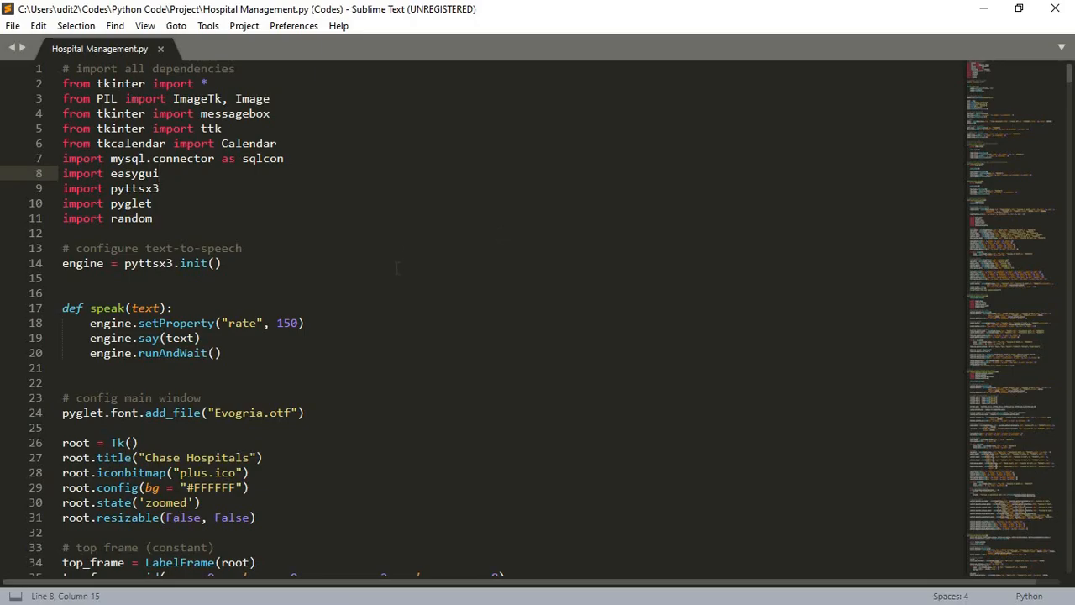
# Jump to create_database_and_table via the symbol search for 'creat'.
pyautogui.scroll(-3)
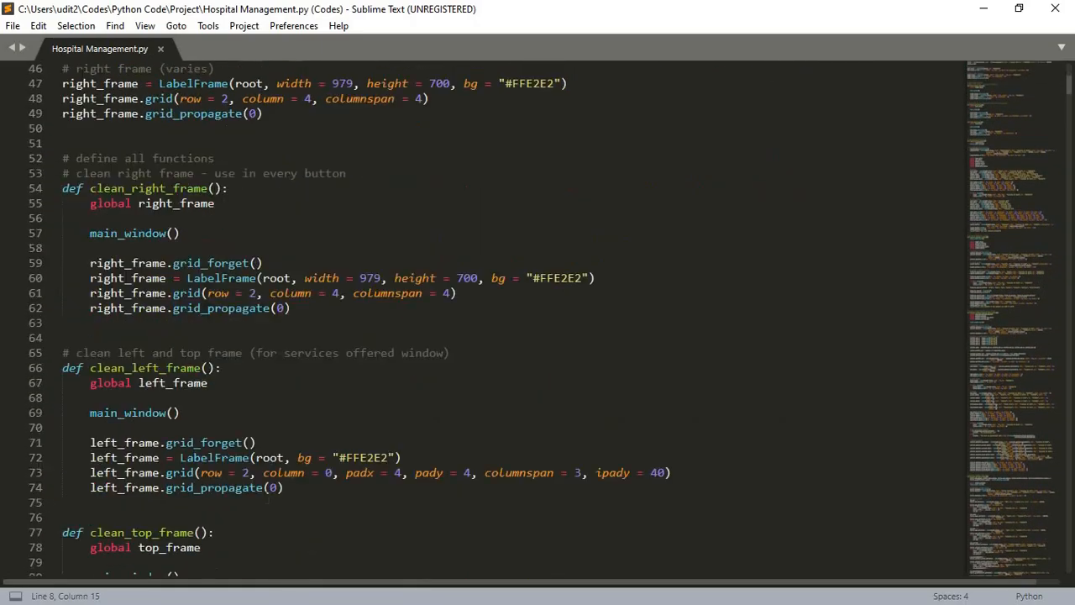
pyautogui.scroll(-3)
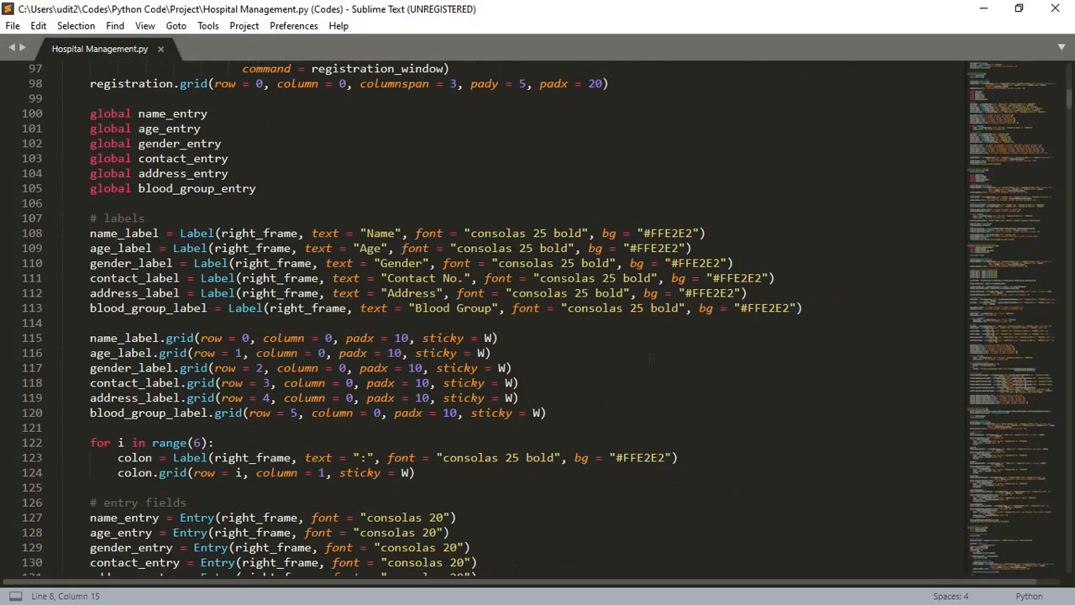
pyautogui.scroll(-3)
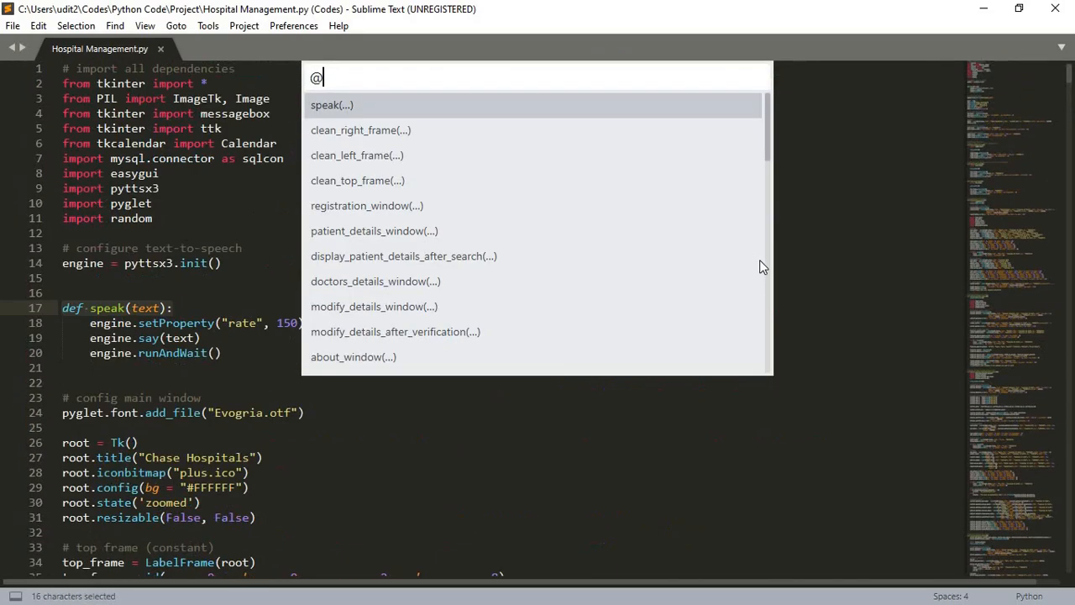
pyautogui.write('creat')
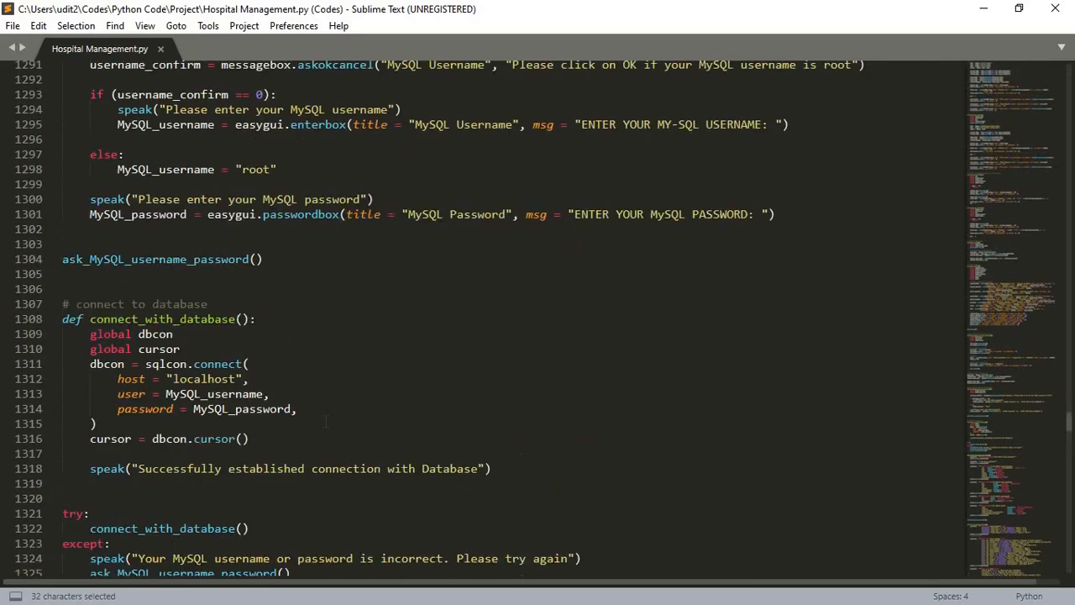
# Scroll through the table creation and default data insertion code.
pyautogui.scroll(-3)
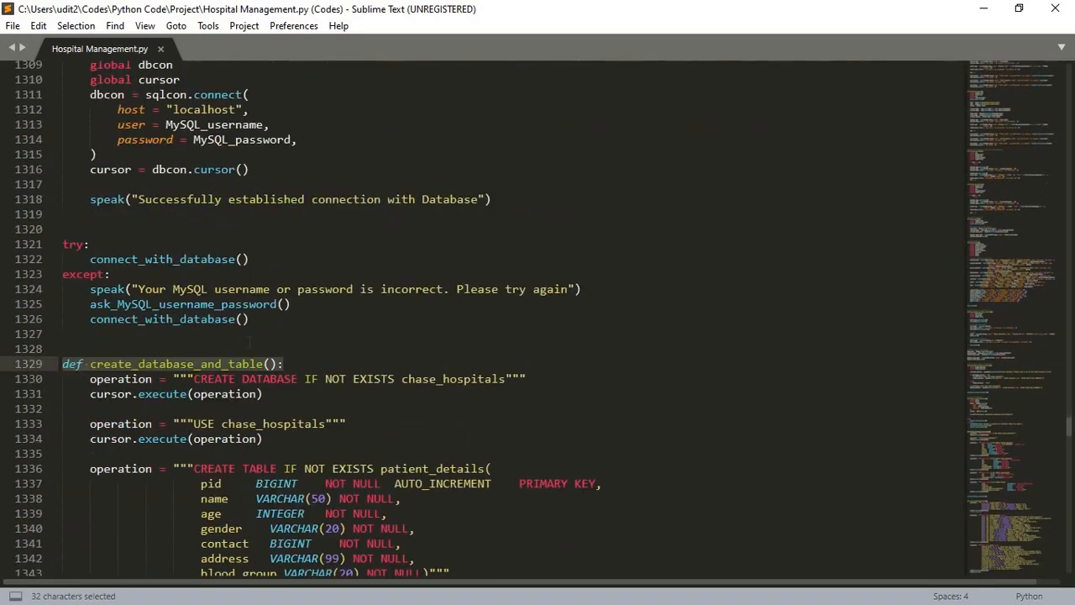
pyautogui.scroll(-3)
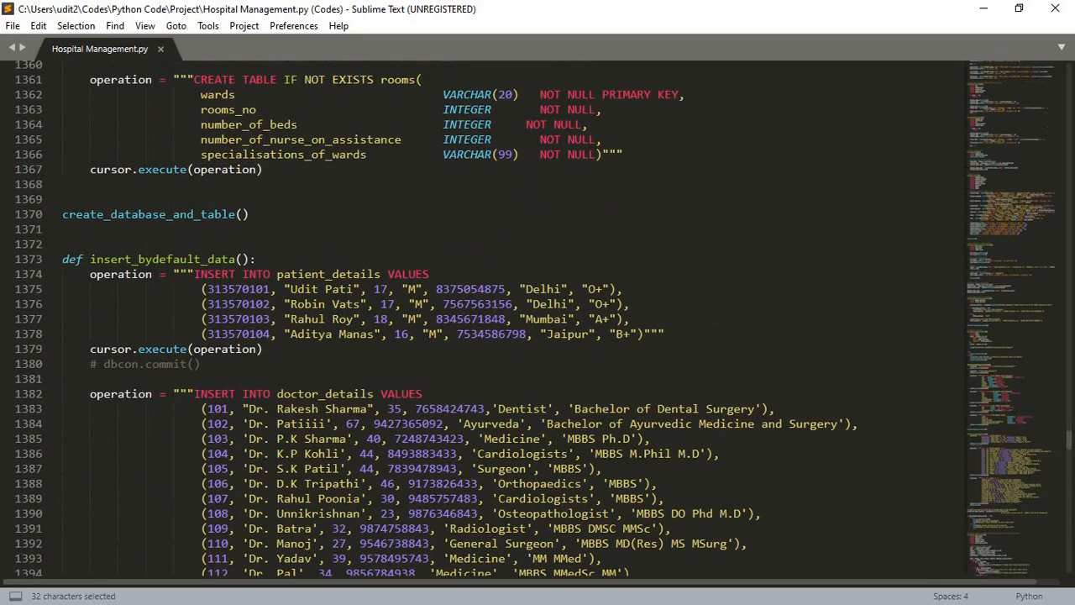
pyautogui.scroll(-3)
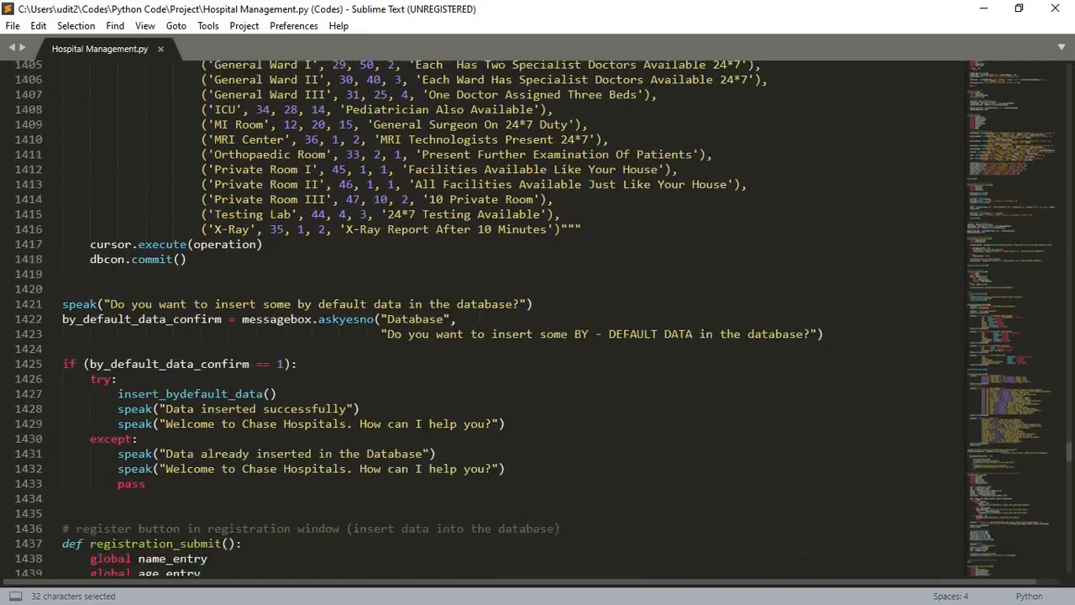
pyautogui.scroll(-3)
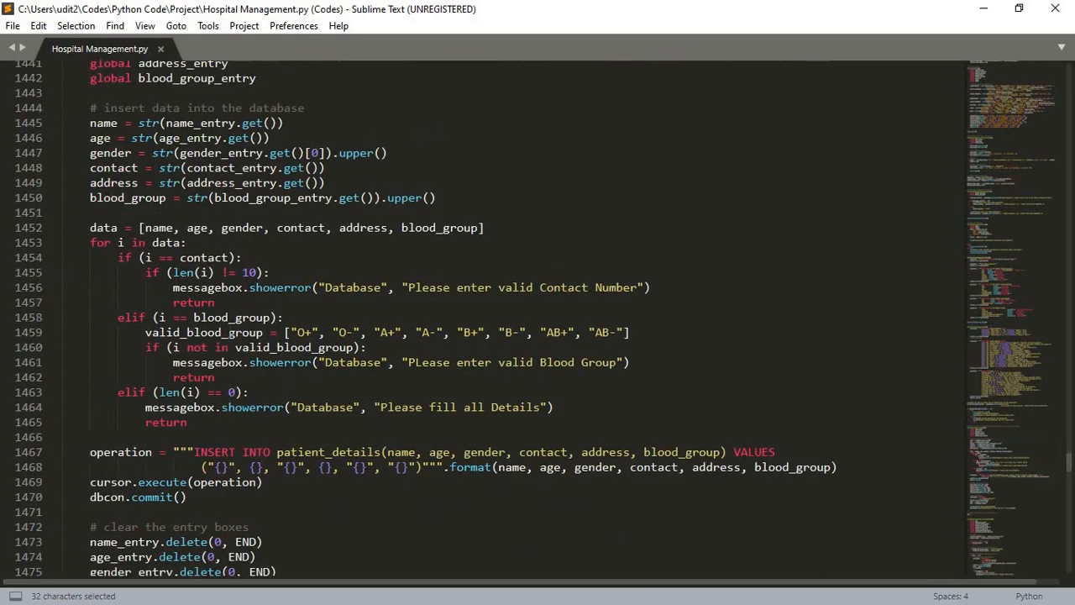
pyautogui.scroll(-3)
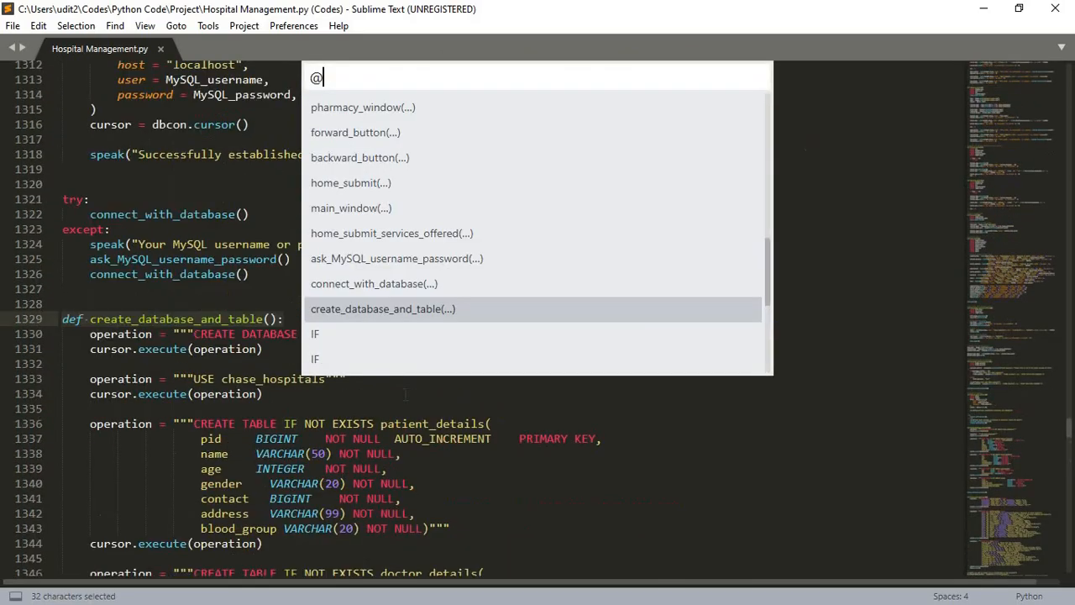
# Jump to main_window via symbol search and scroll to its button grid and home_submit_services_offered.
pyautogui.write('main')
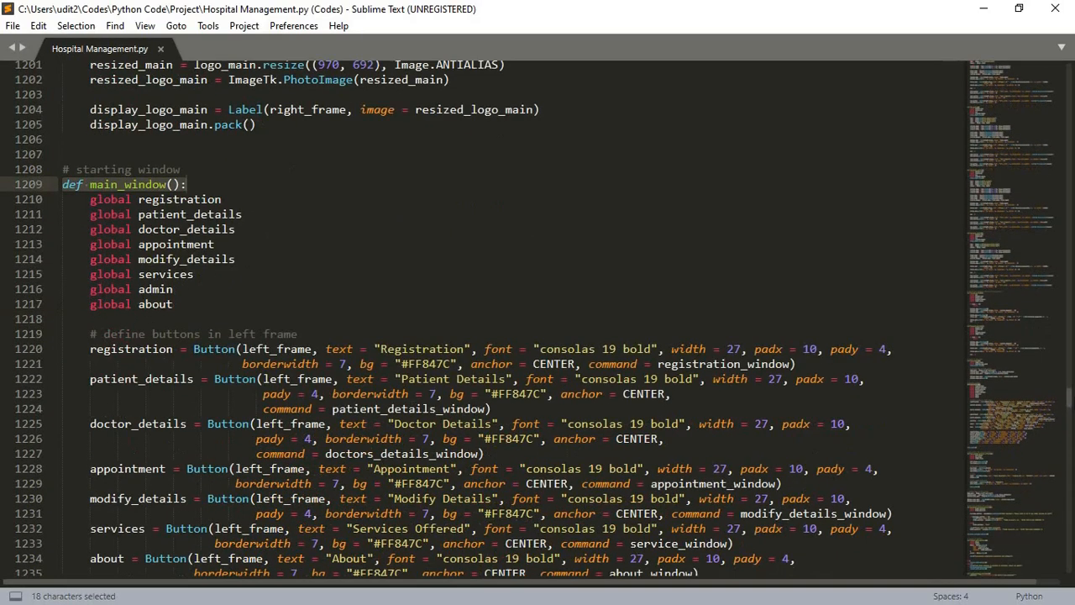
pyautogui.scroll(-3)
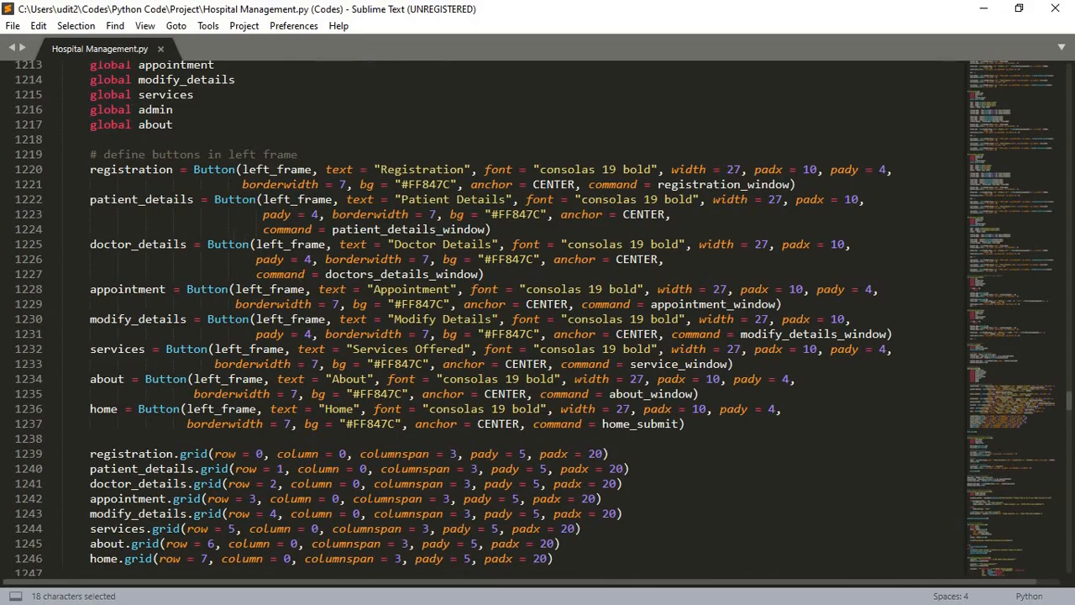
pyautogui.scroll(-3)
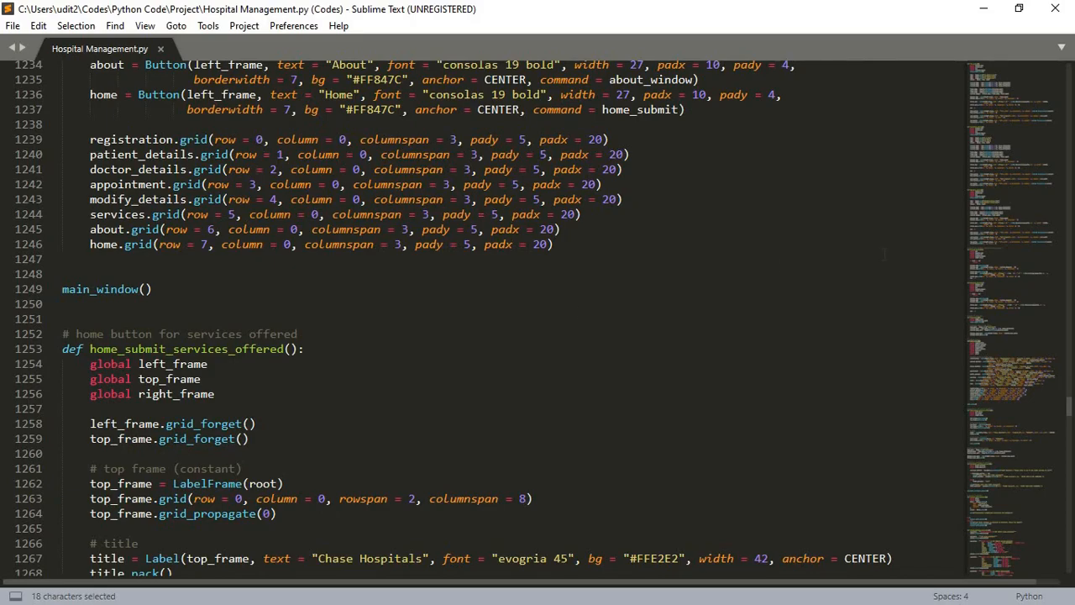
pyautogui.moveTo(882, 244)
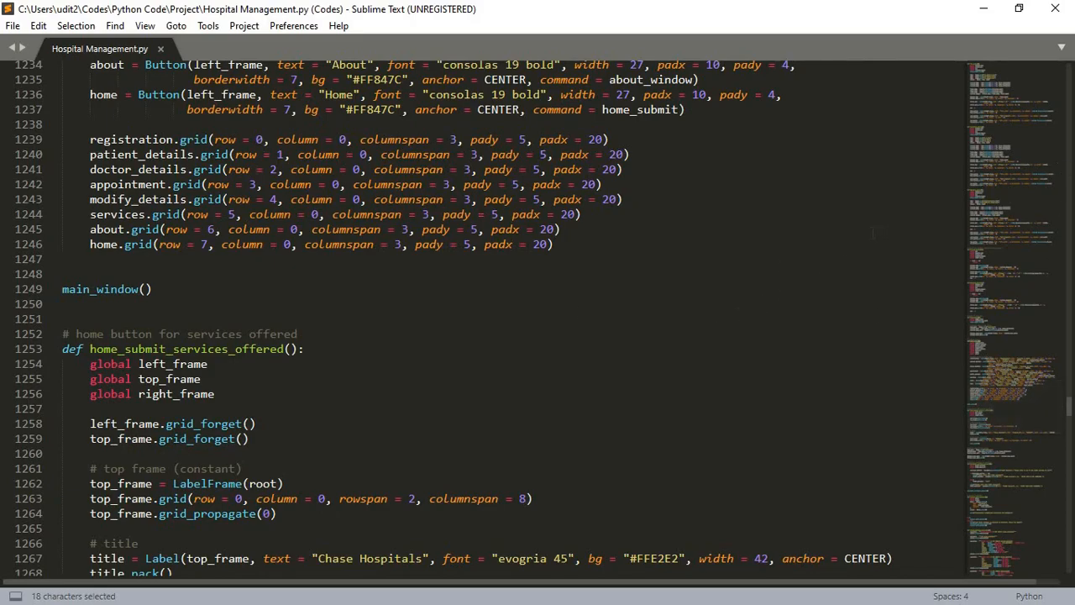
pyautogui.moveTo(681, 282)
pyautogui.write('@le')
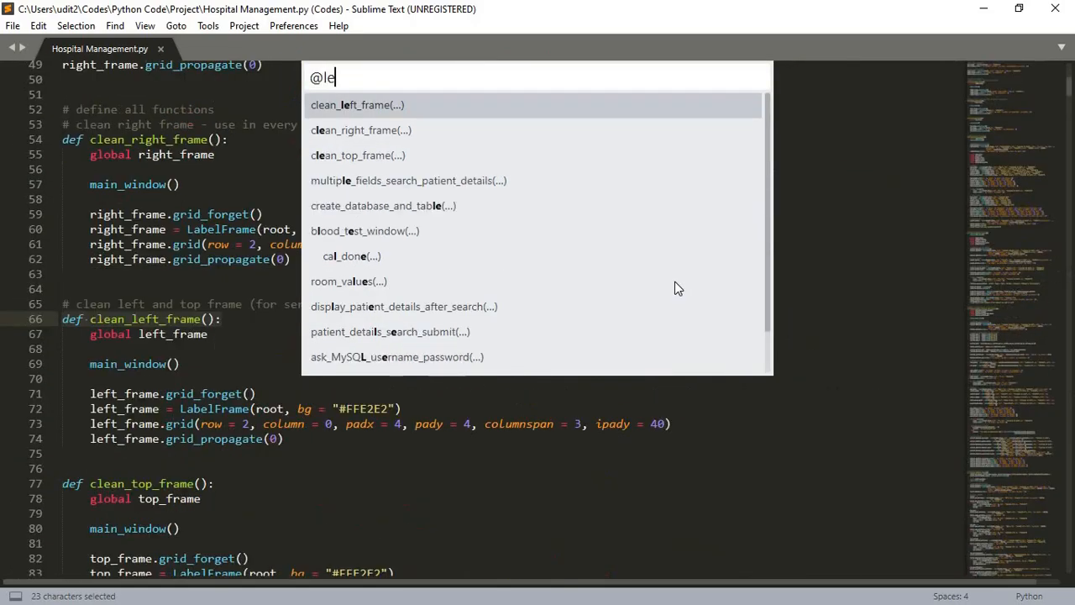
# Jump via Goto Symbol and scroll to lines 19–53 with root config, top_frame, left_frame and right_frame.
pyautogui.write('ft')
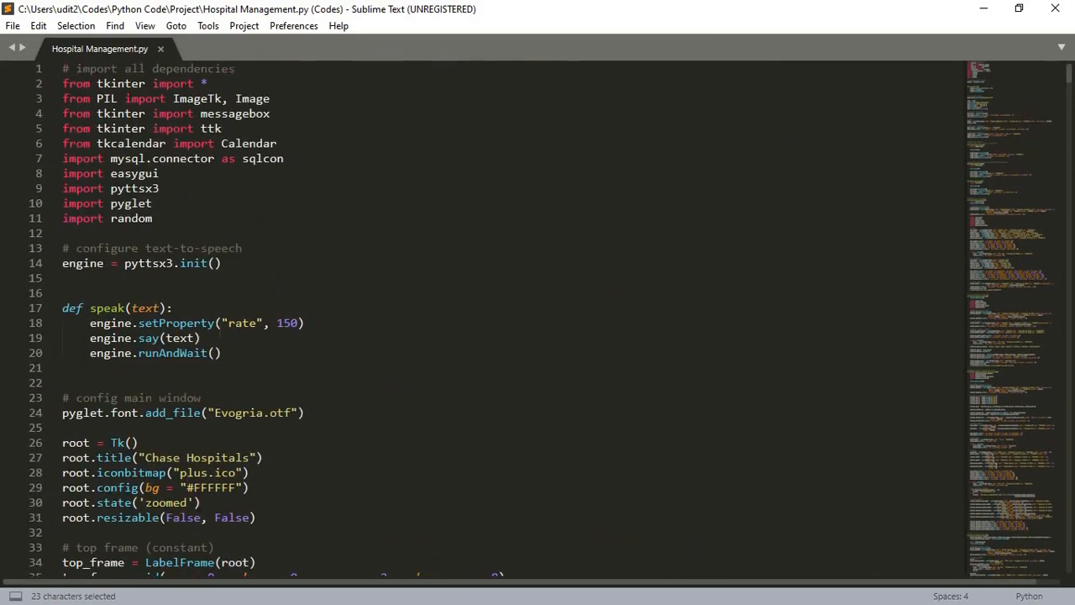
pyautogui.scroll(-3)
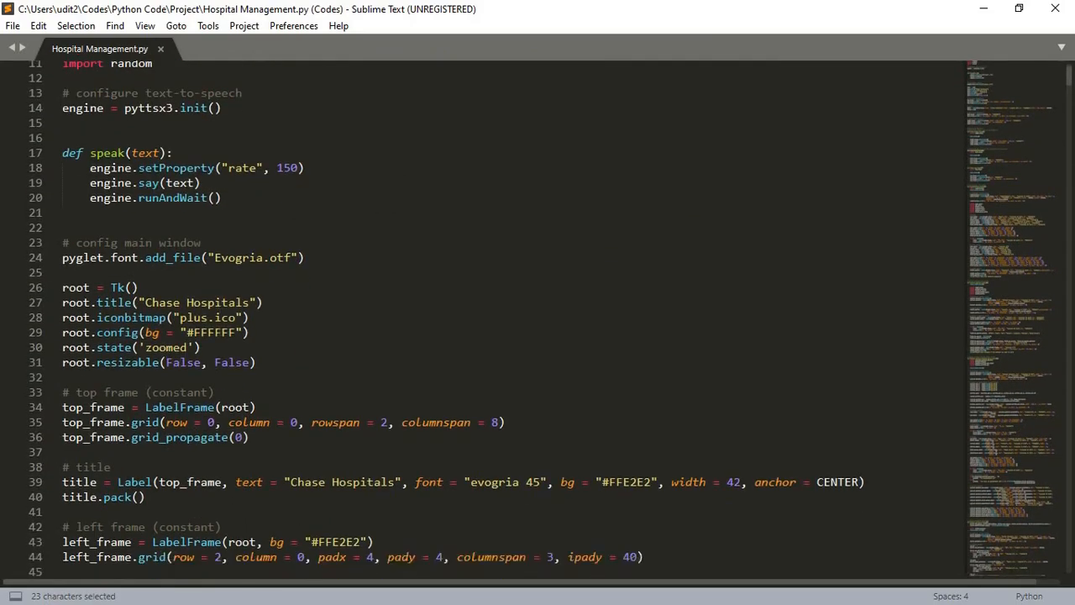
pyautogui.scroll(-3)
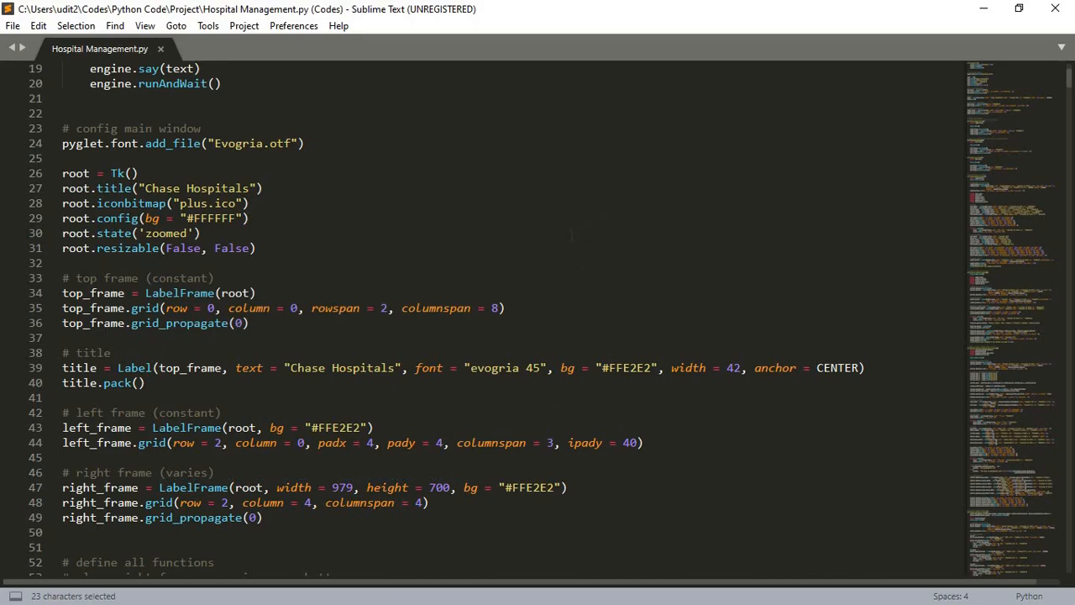
pyautogui.moveTo(262, 9)
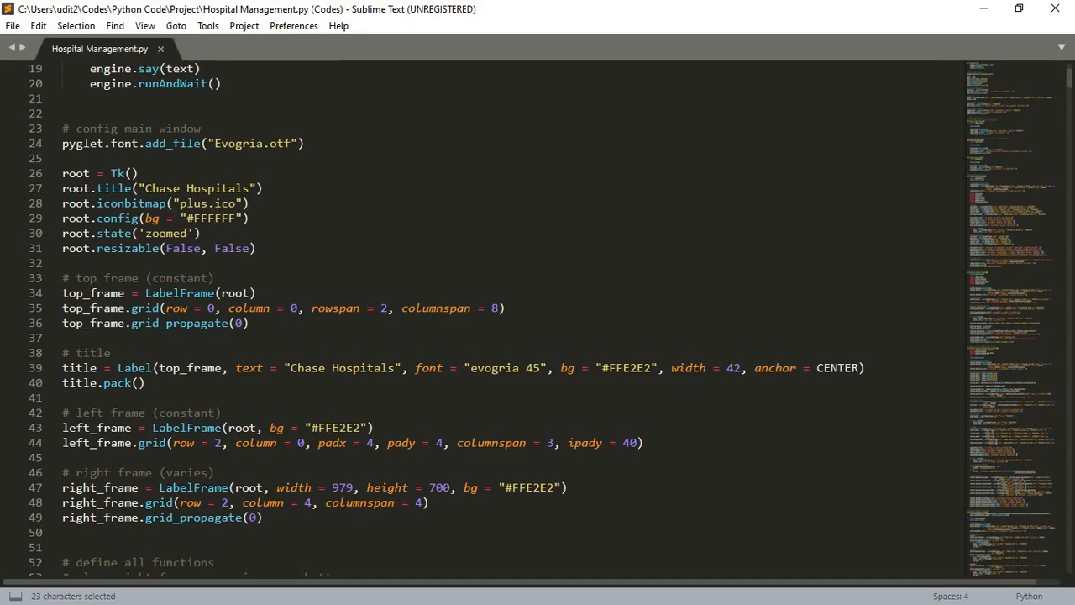
pyautogui.moveTo(1018, 139)
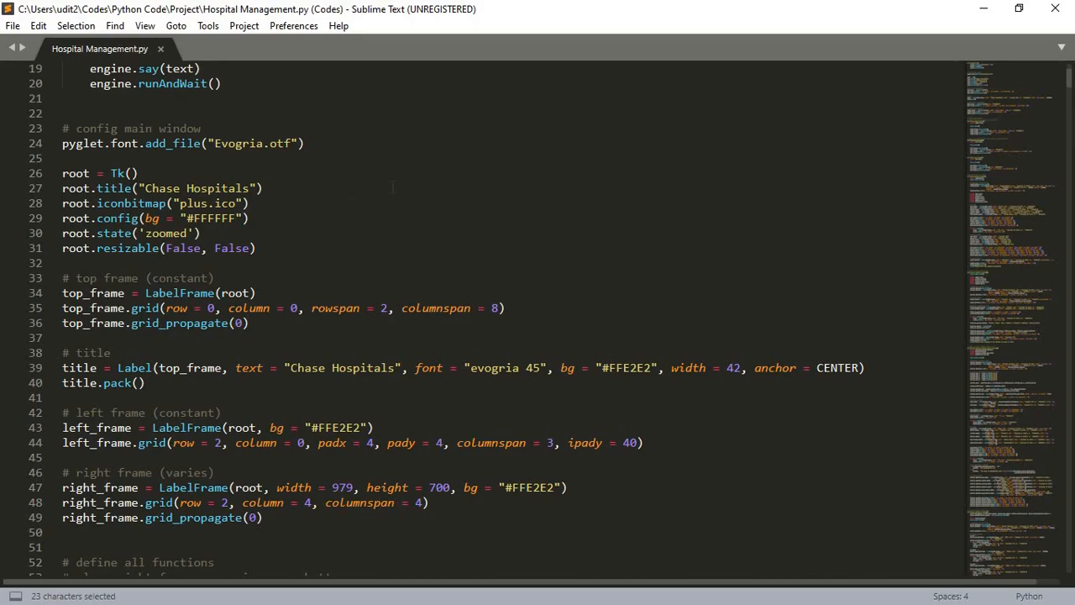
pyautogui.moveTo(596, 220)
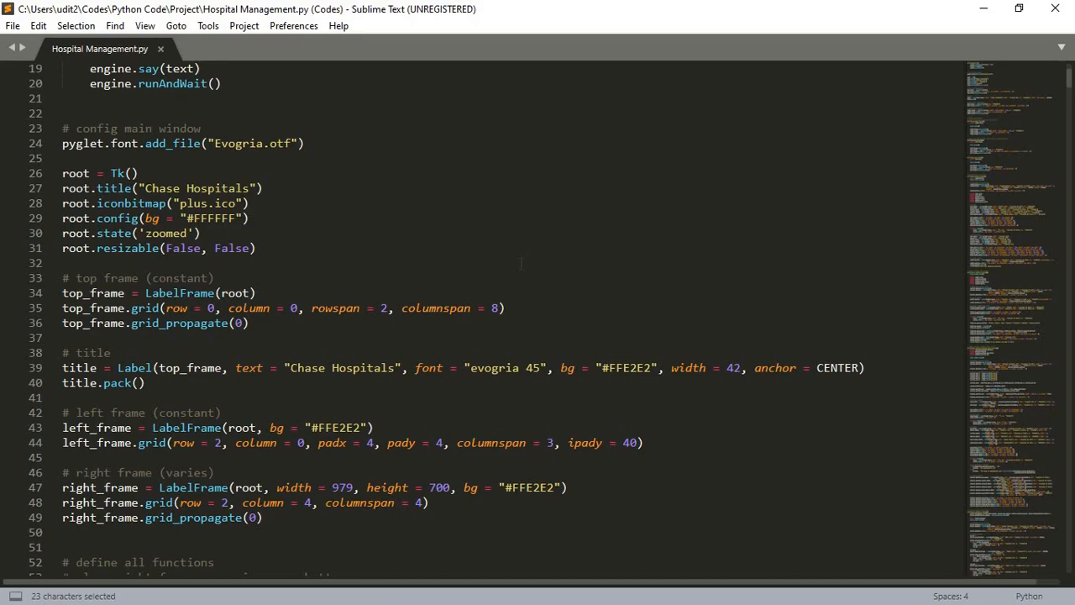
# Scroll to line 1 and focus the speak() definition on line 17 below the pyttsx engine setup.
pyautogui.scroll(-3)
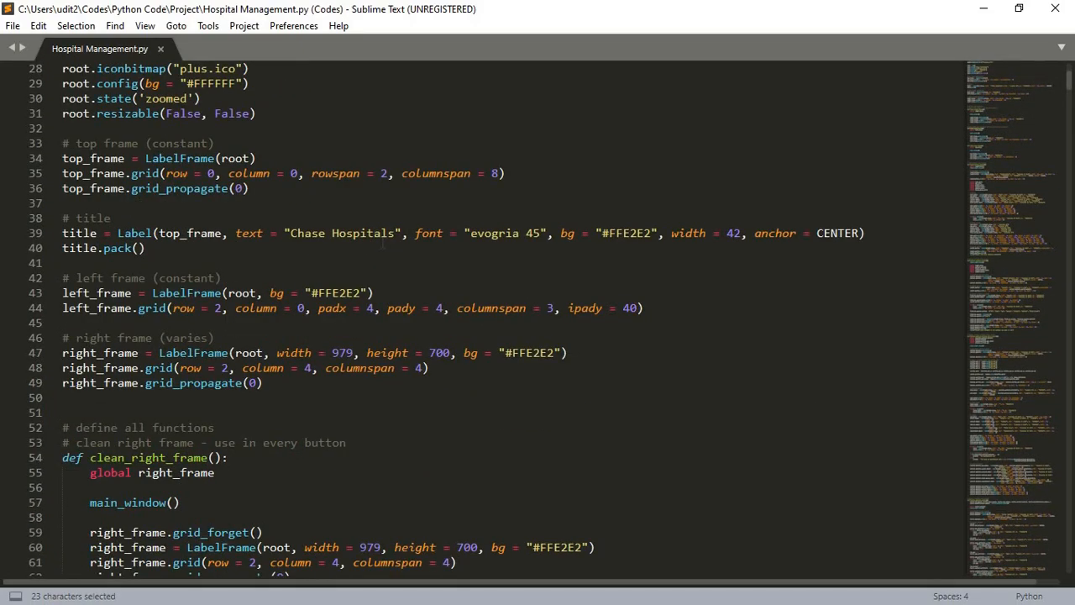
pyautogui.scroll(-3)
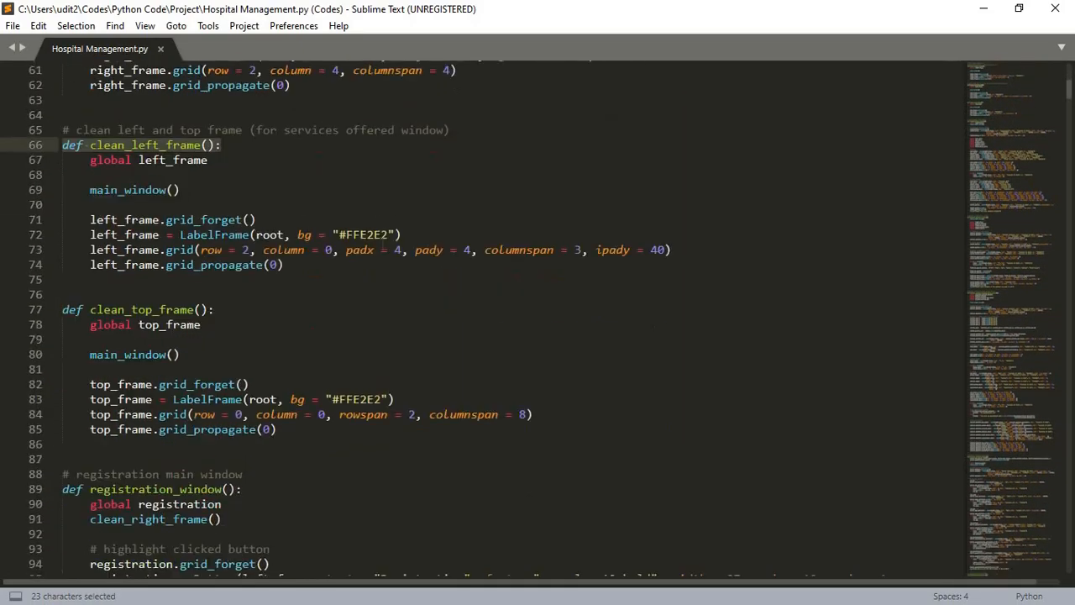
pyautogui.scroll(-3)
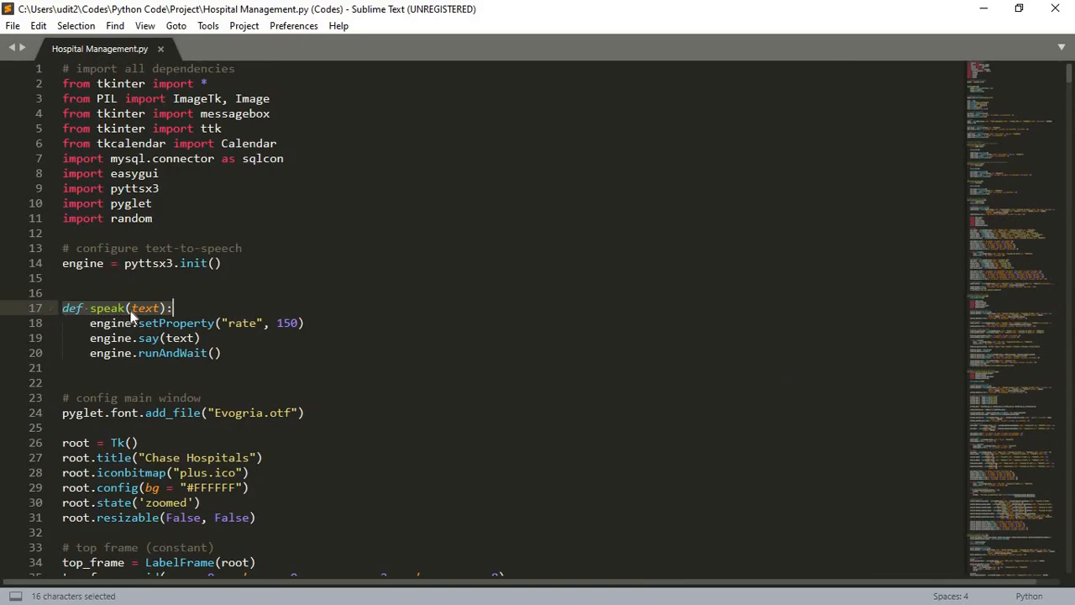
pyautogui.click(168, 307)
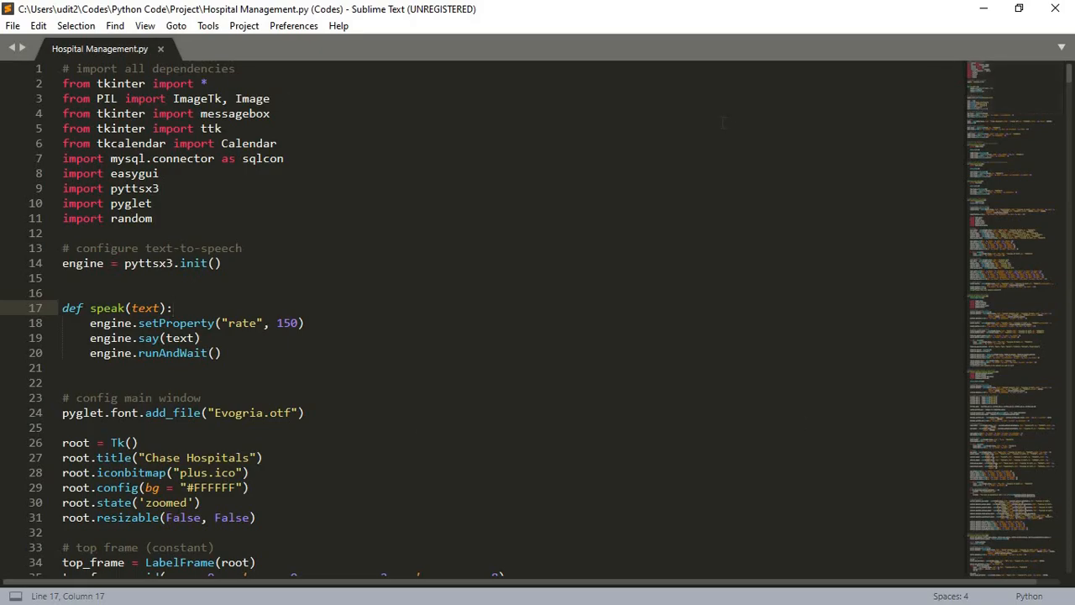
pyautogui.moveTo(541, 199)
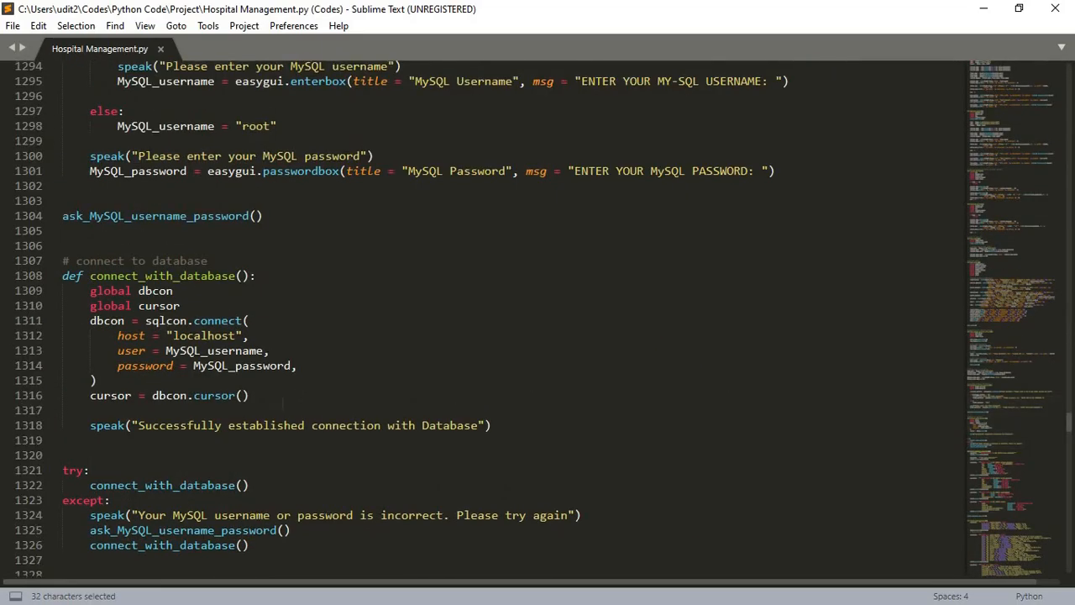
# Scroll around line 1290 through ask_MySQL_username_password, connect_with_database and the start of create_database_and_table.
pyautogui.scroll(3)
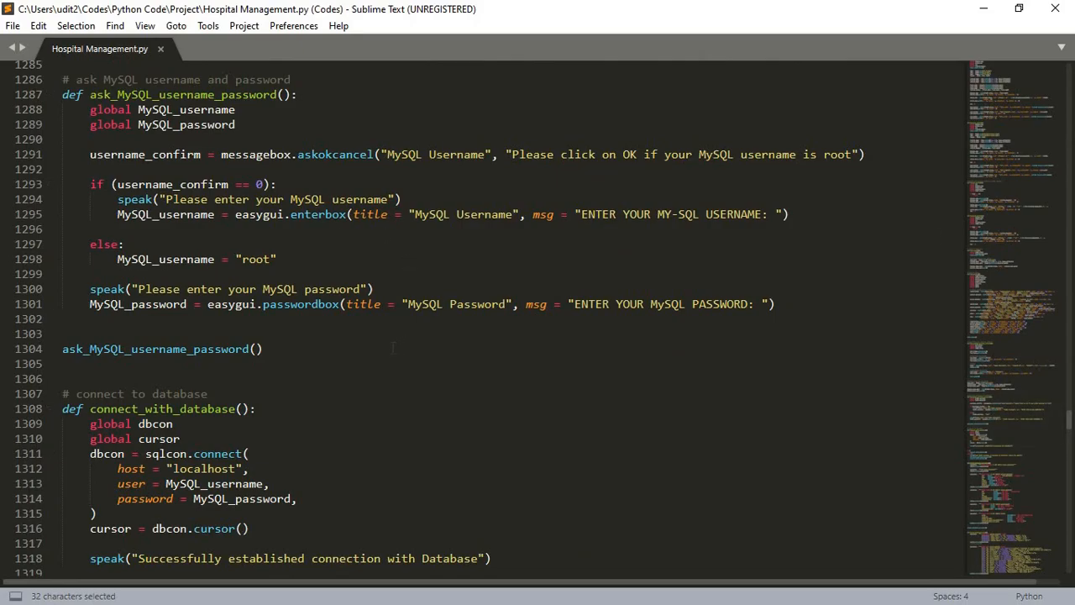
pyautogui.scroll(-3)
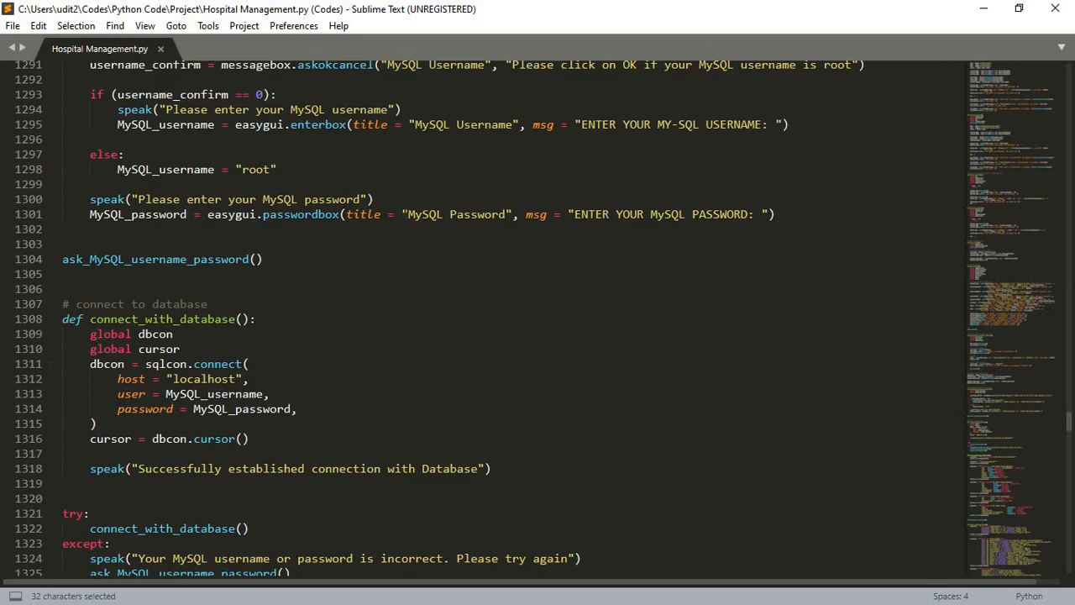
pyautogui.scroll(3)
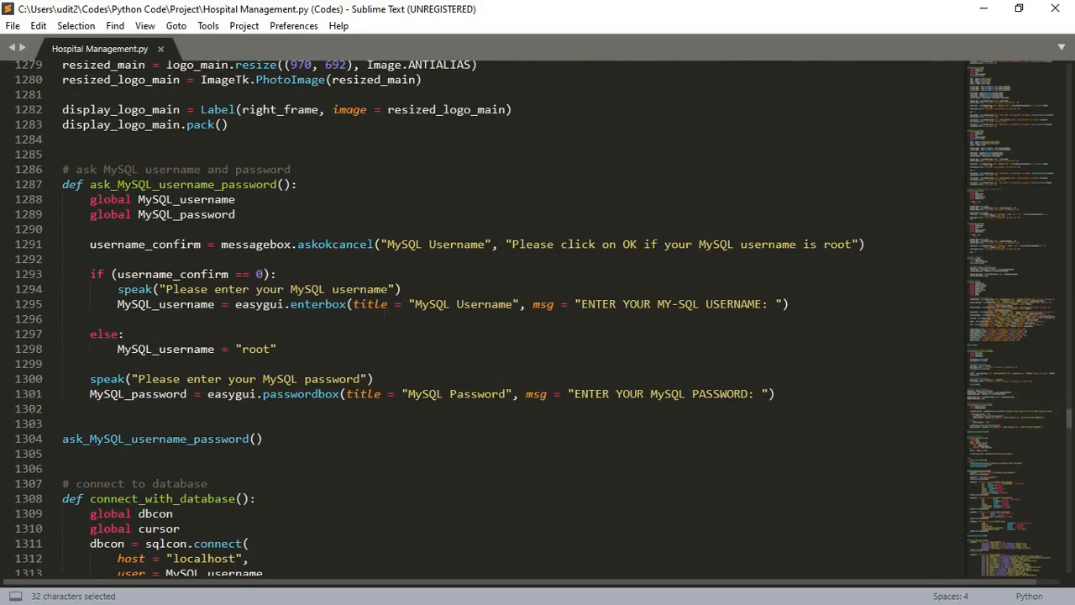
pyautogui.scroll(-3)
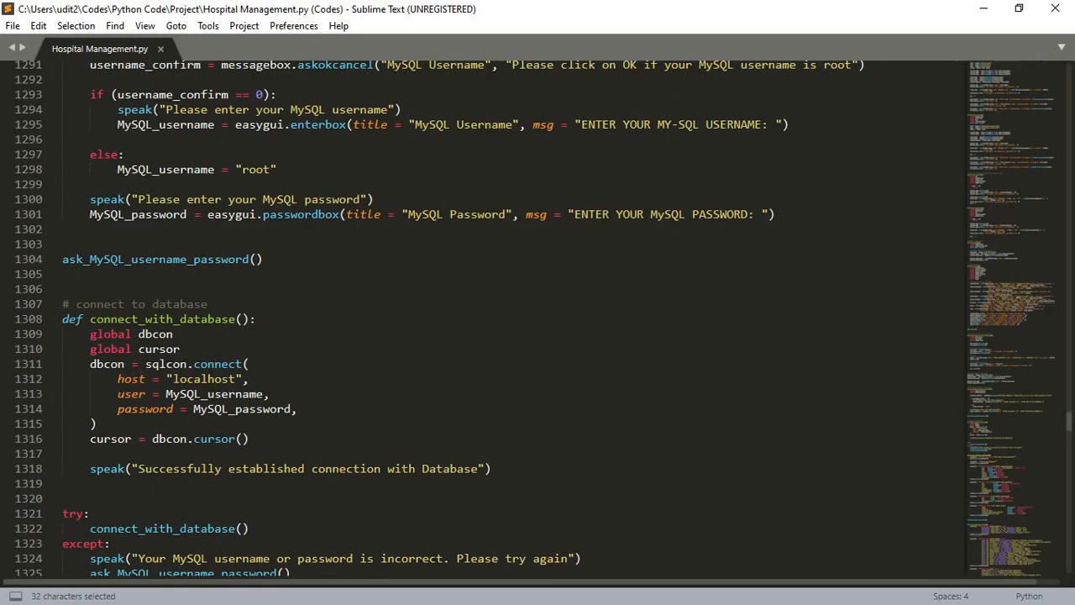
pyautogui.scroll(-3)
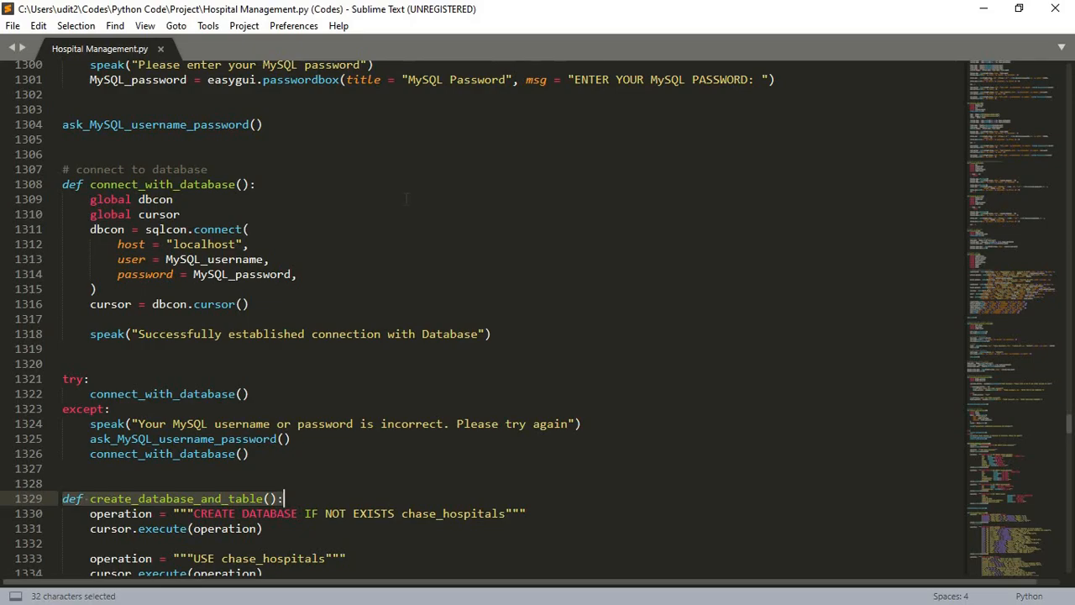
pyautogui.moveTo(424, 296)
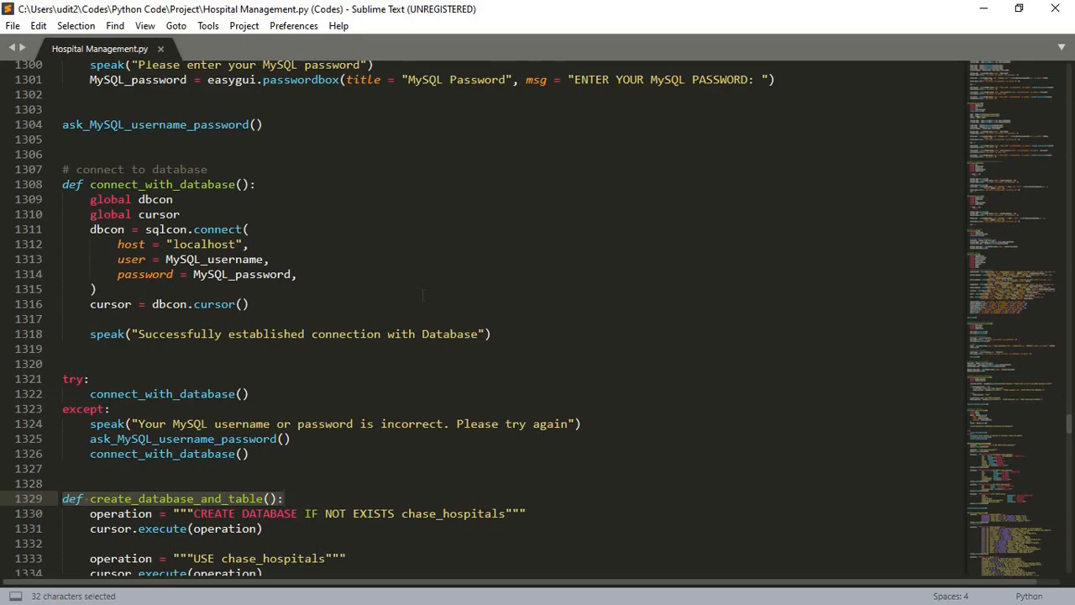
pyautogui.scroll(-3)
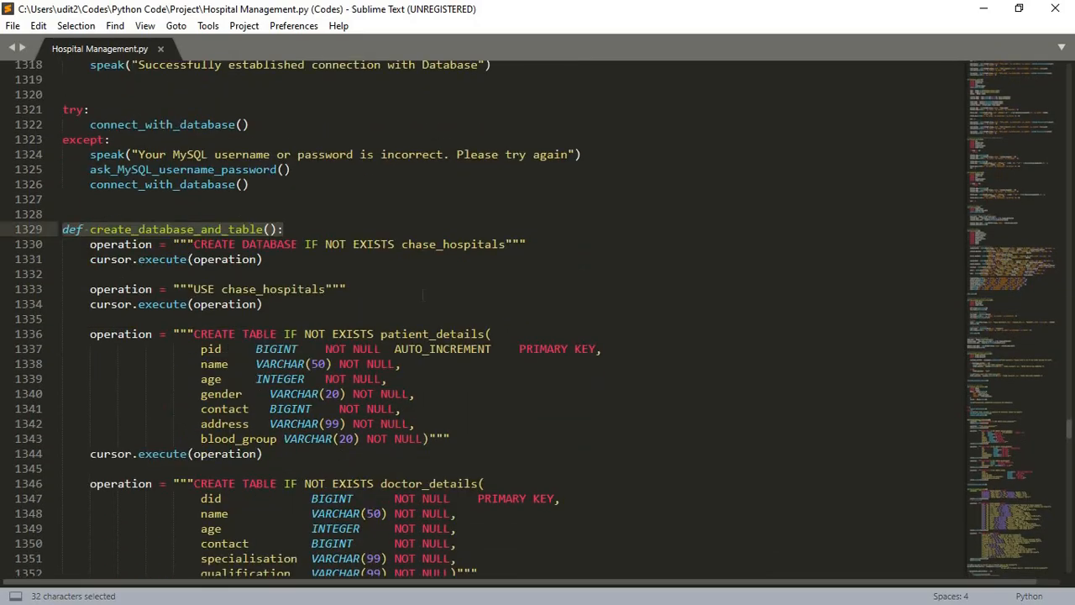
# Scroll through the patient/doctor table queries and insert_bydefault_data rooms to the messagebox.askyesno prompt and registration_submit().
pyautogui.scroll(-3)
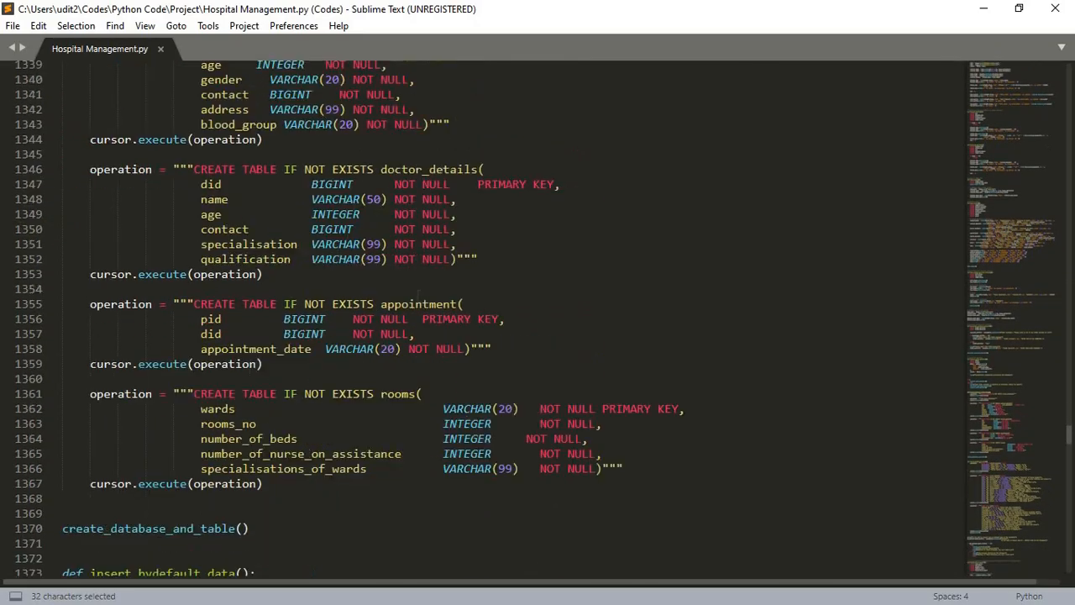
pyautogui.scroll(-3)
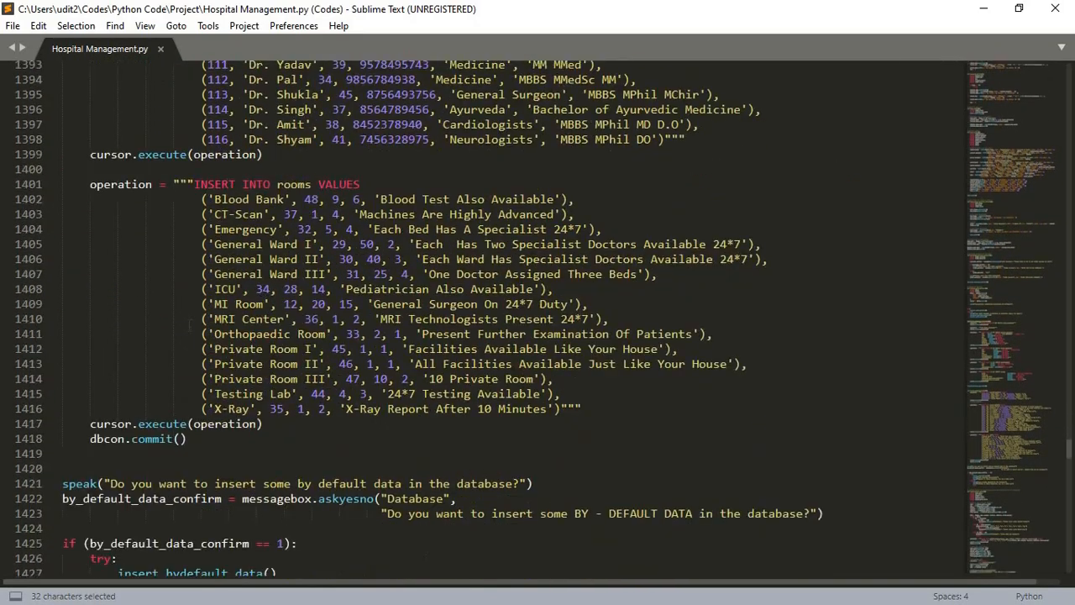
pyautogui.scroll(-3)
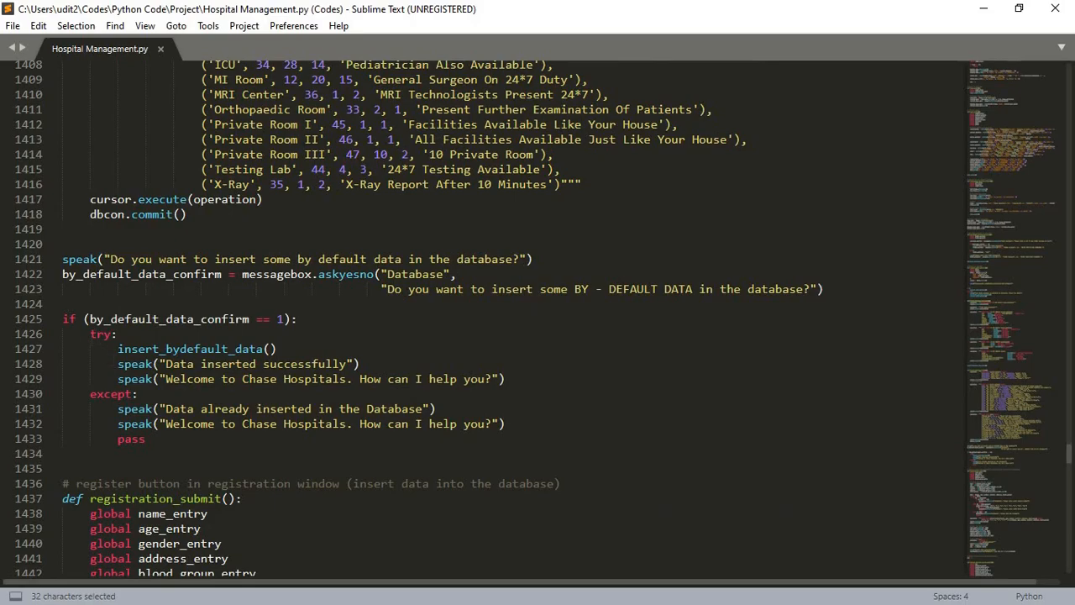